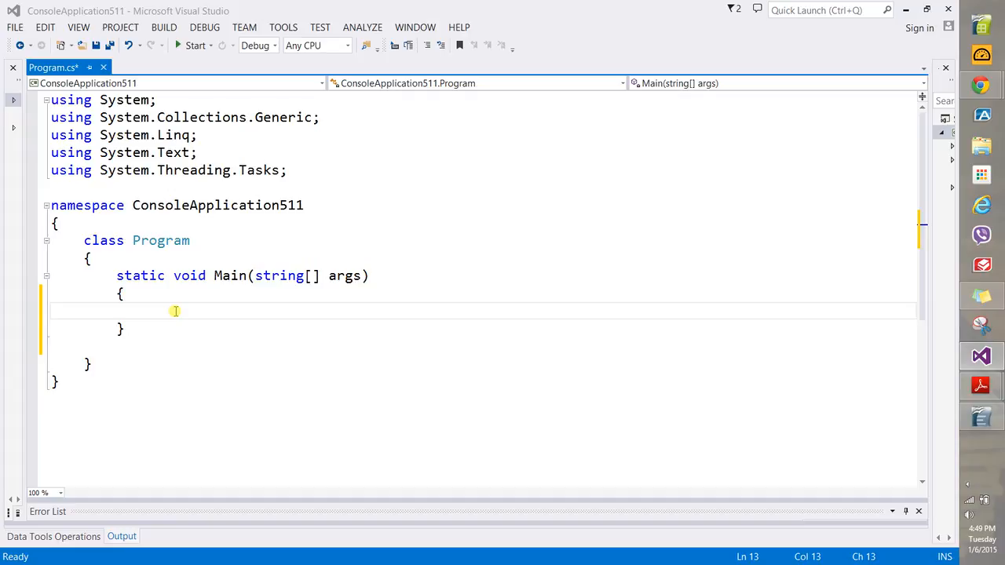
mouse_move(275, 175)
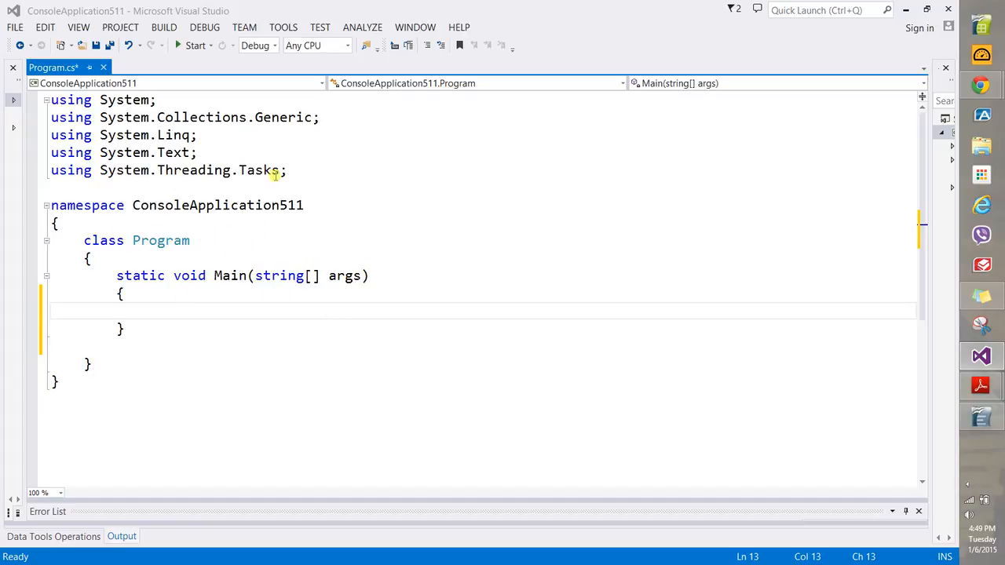
Step: Remove all unused using directives from Program.cs, keeping only 'using System;' at the top
right_click(122, 135)
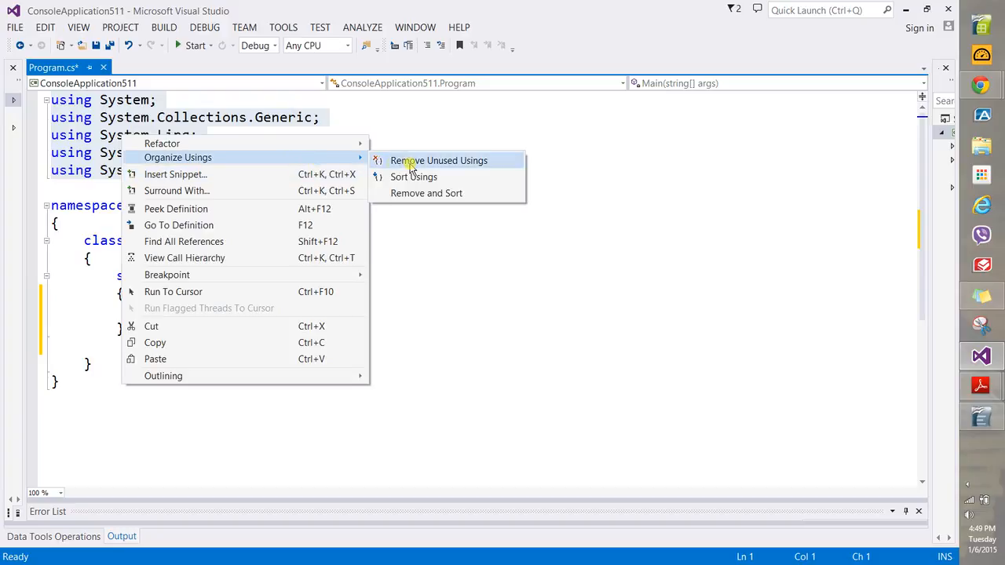
click(438, 160)
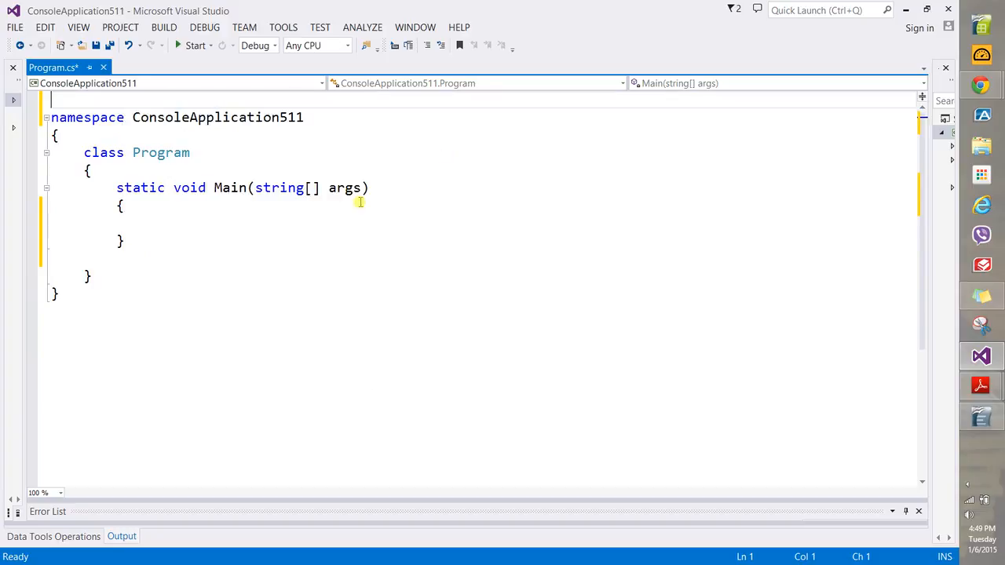
text(using)
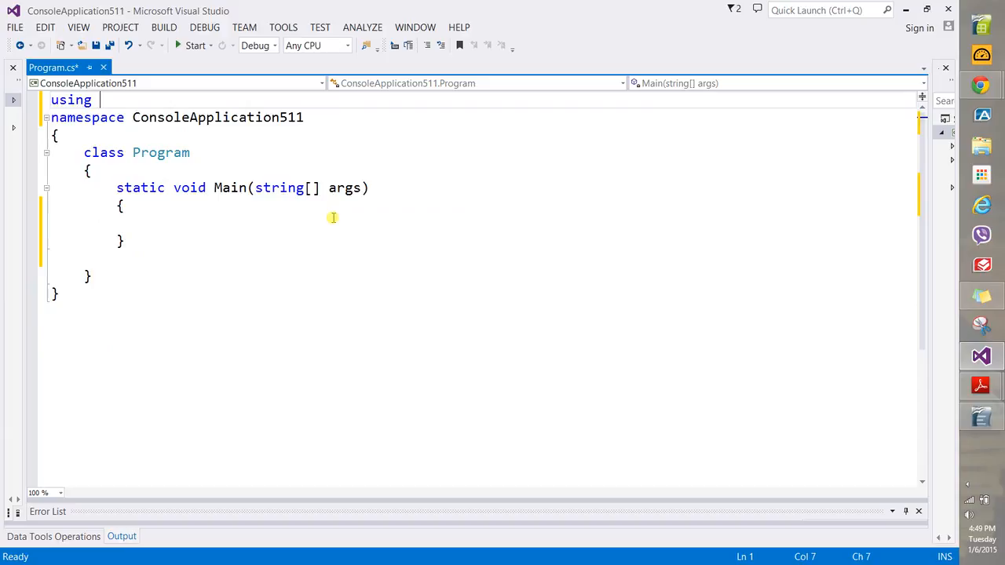
text(System;)
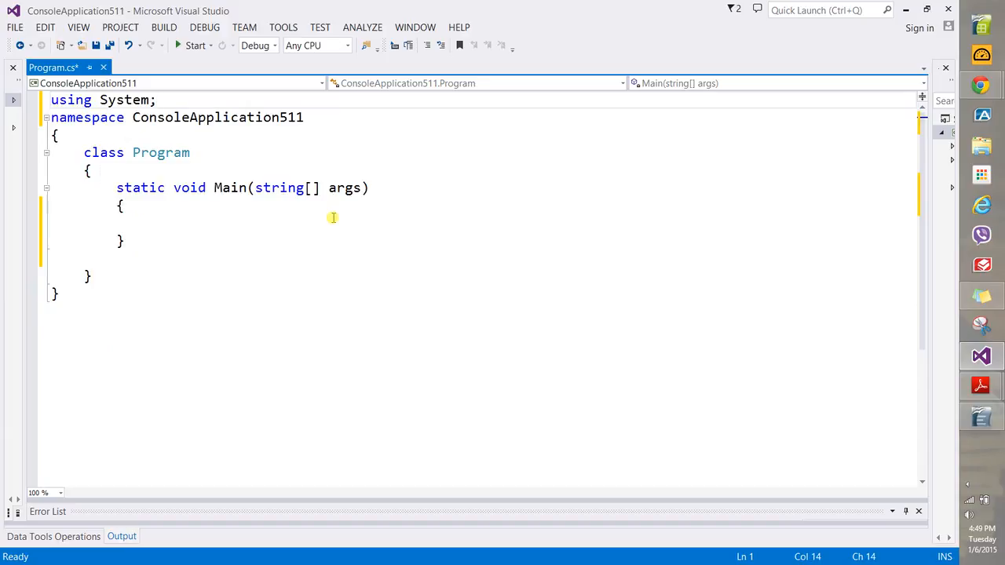
click(333, 223)
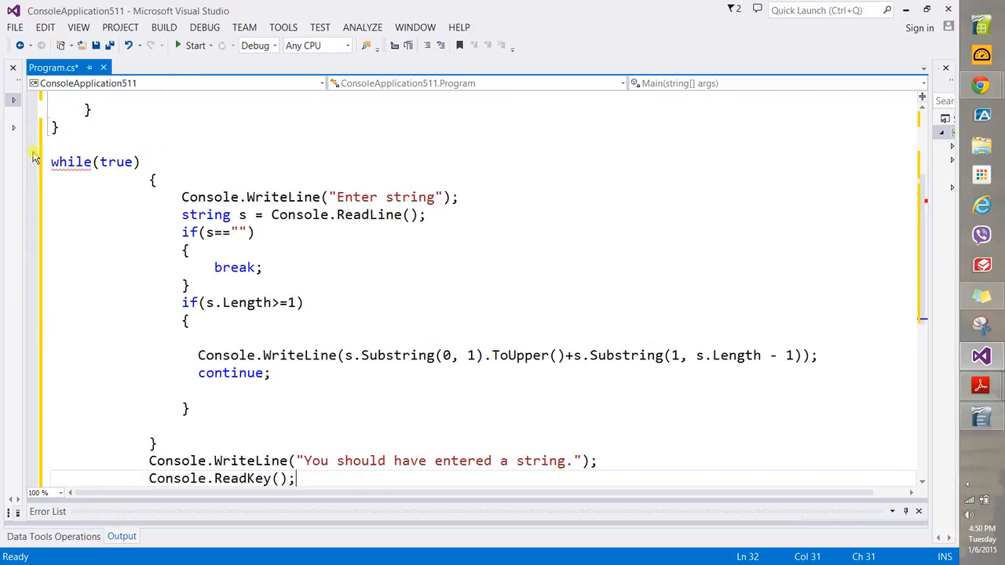
Step: Comment out the whole pasted string-capitalizing loop code below the namespace
drag(51, 162, 354, 478)
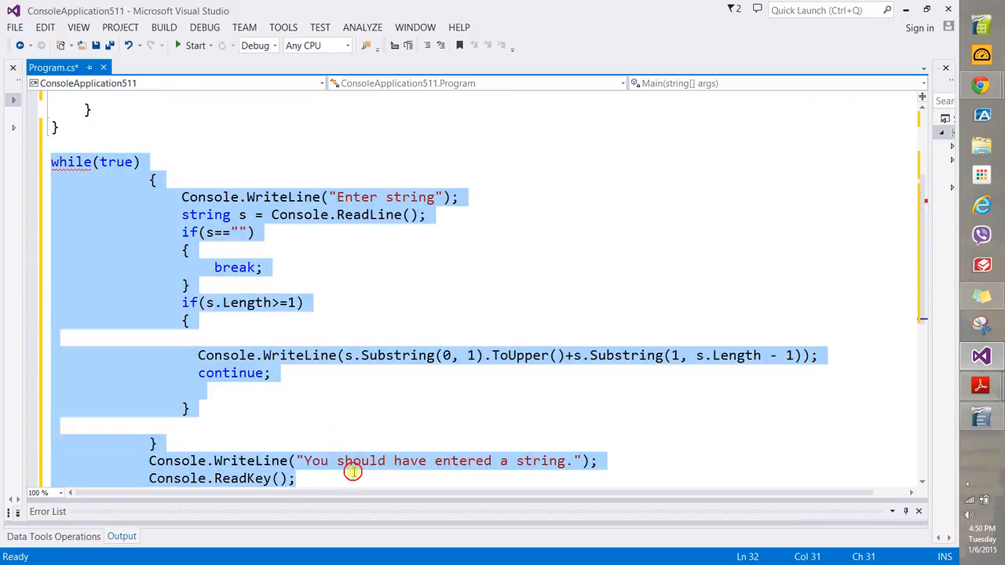
click(428, 45)
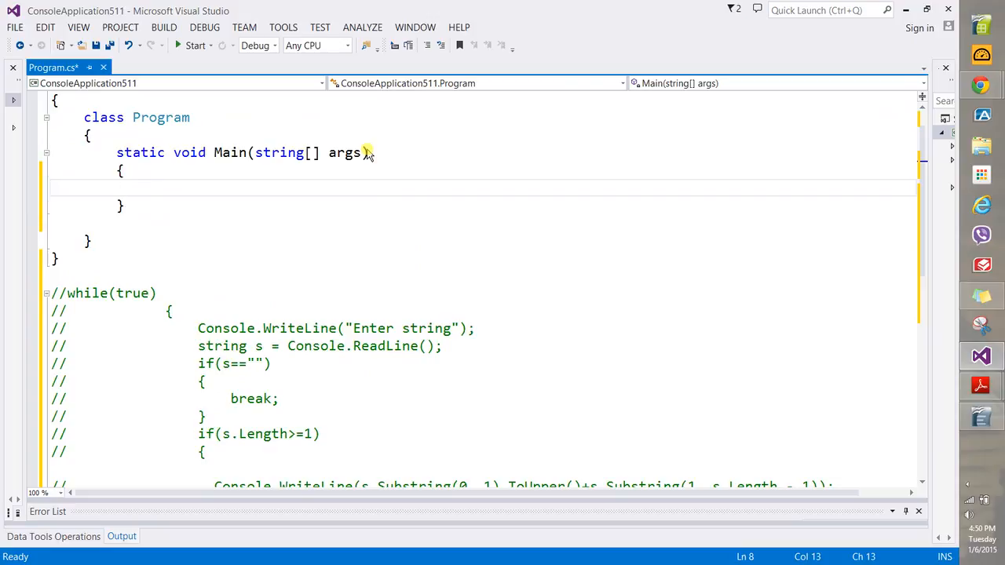
Step: Write a while(true) loop in Main that prints 'Enter String', reads s, and breaks if s is empty
text(while(true)
text({ )
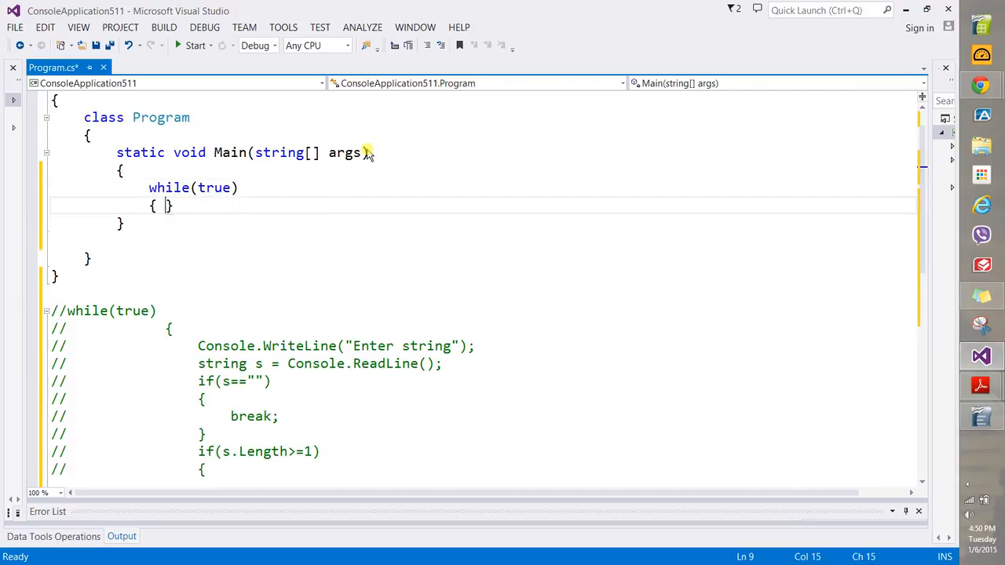
text(C)
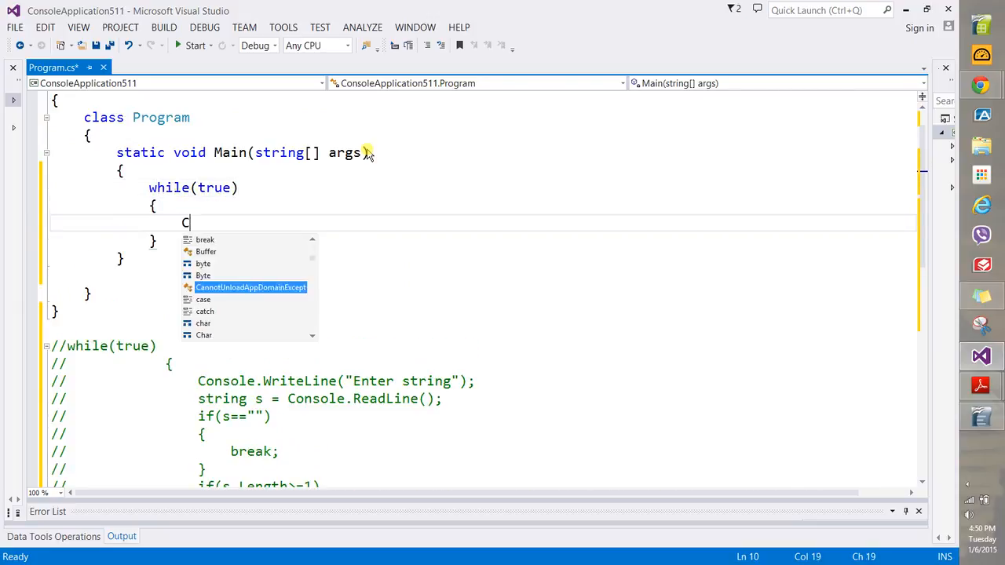
text(onsole.WriteLine("Enter String");)
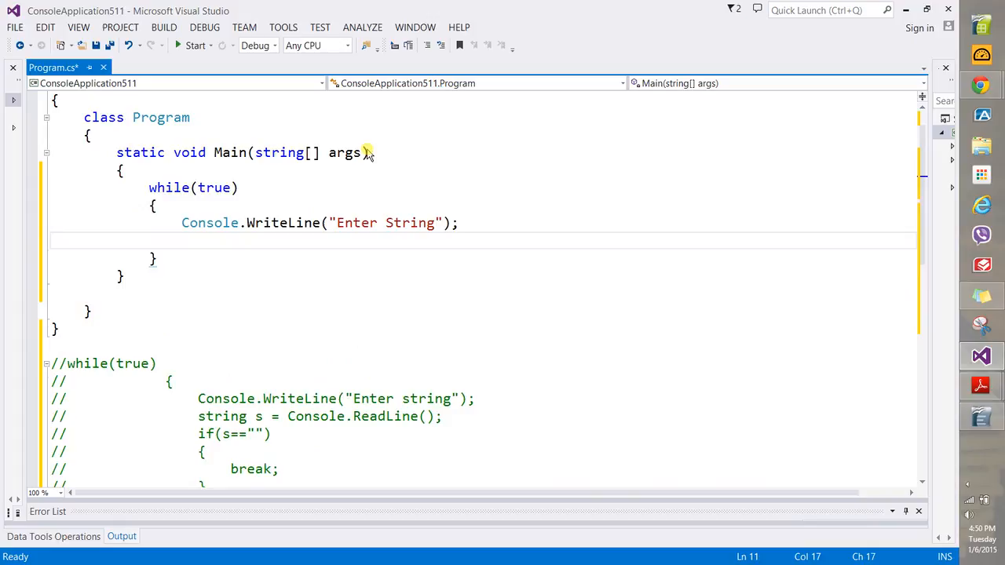
text(string s)
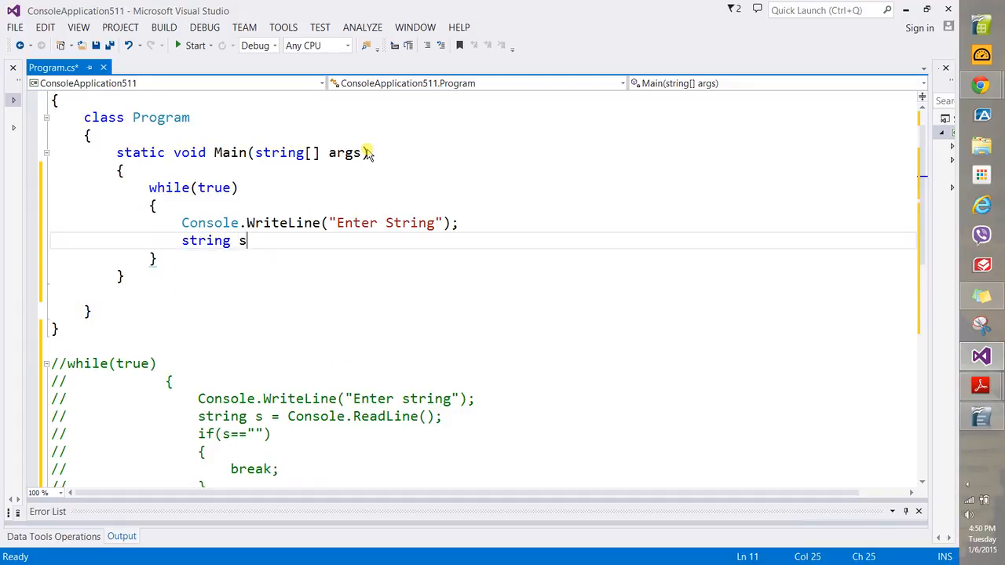
text(=Console.ReadLine();)
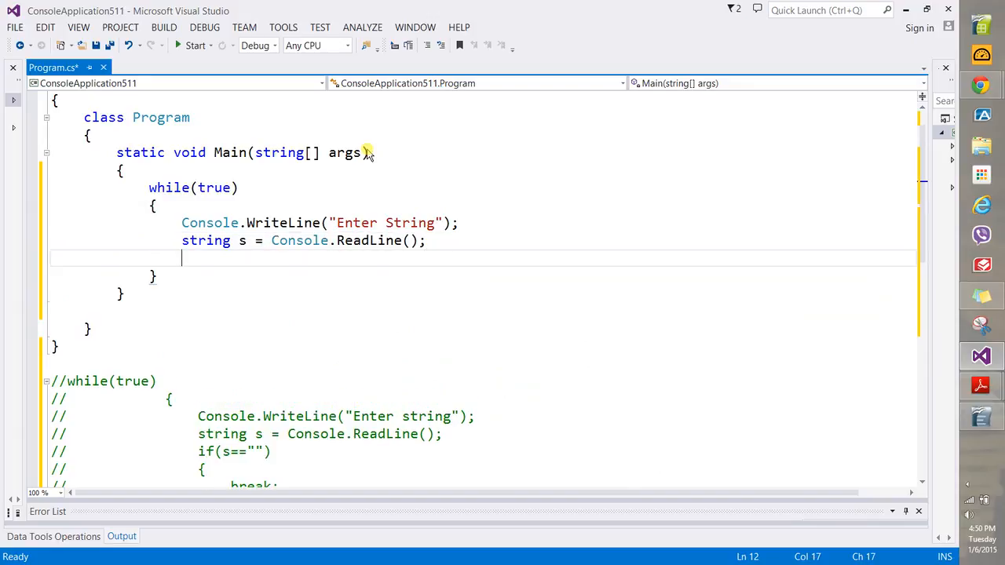
text(if())
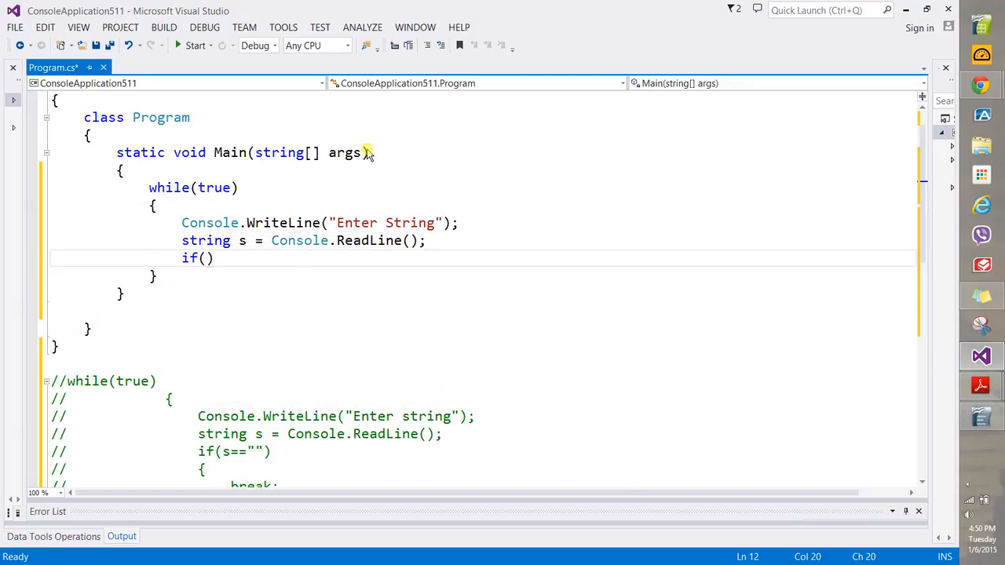
text(s=="")
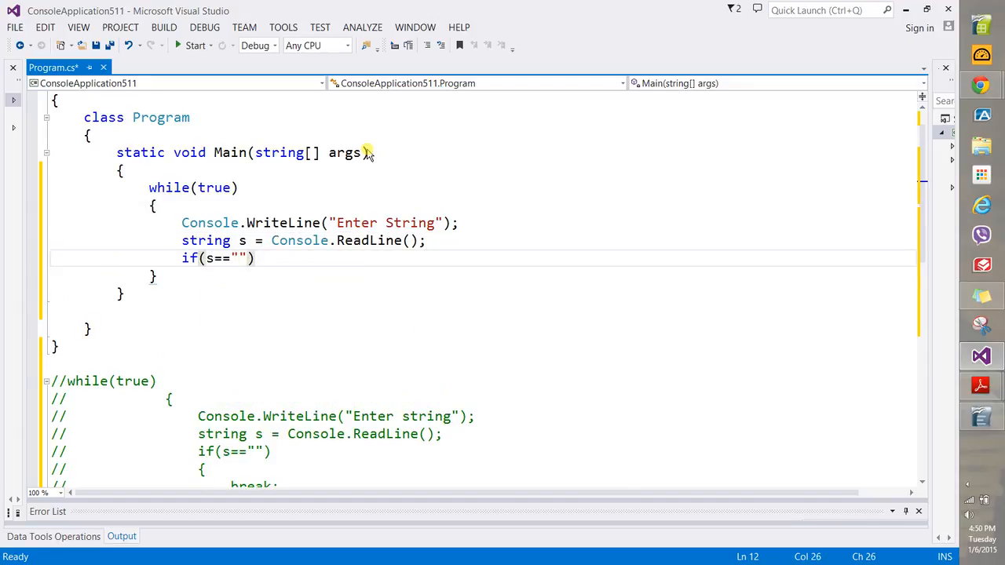
text(break;)
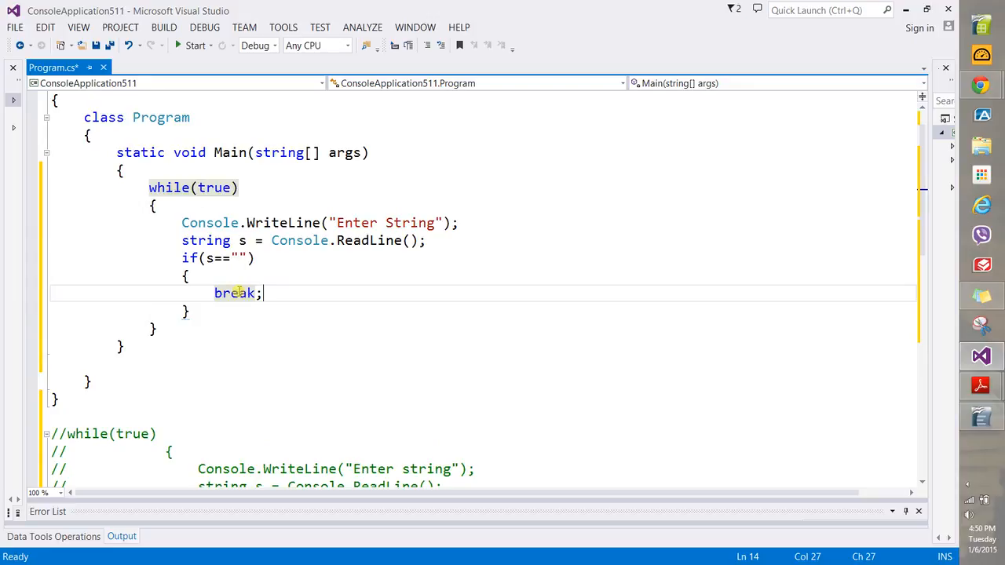
mouse_move(301, 288)
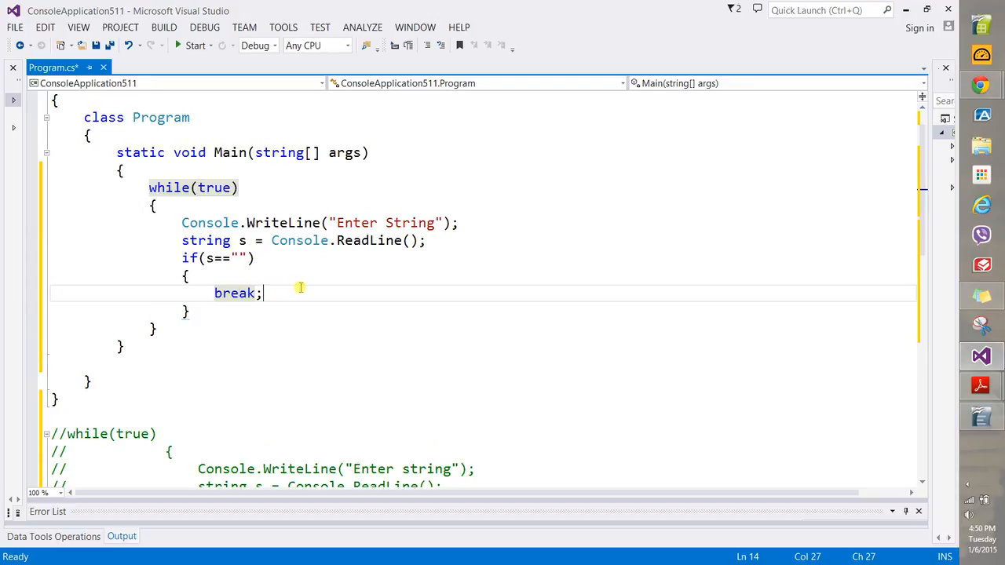
click(251, 310)
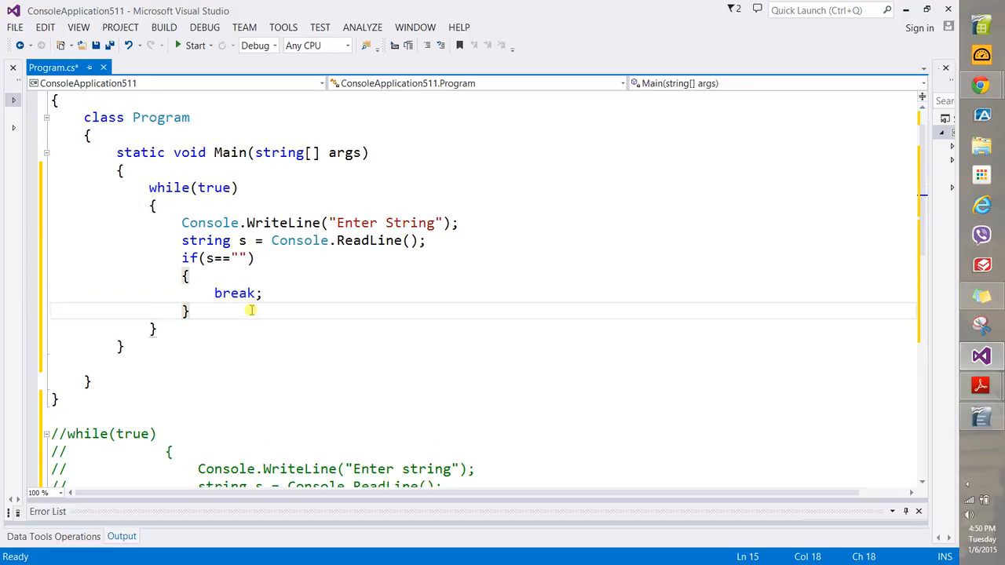
Step: Add an if(s.Length>=1) block containing an empty Console.WriteLine() after the break
text(if())
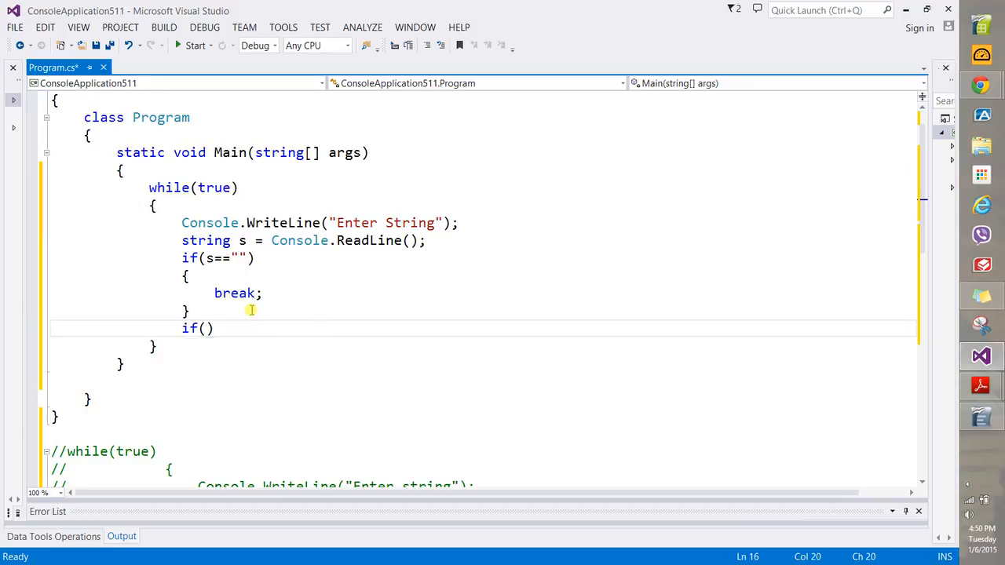
text(s.Length>)
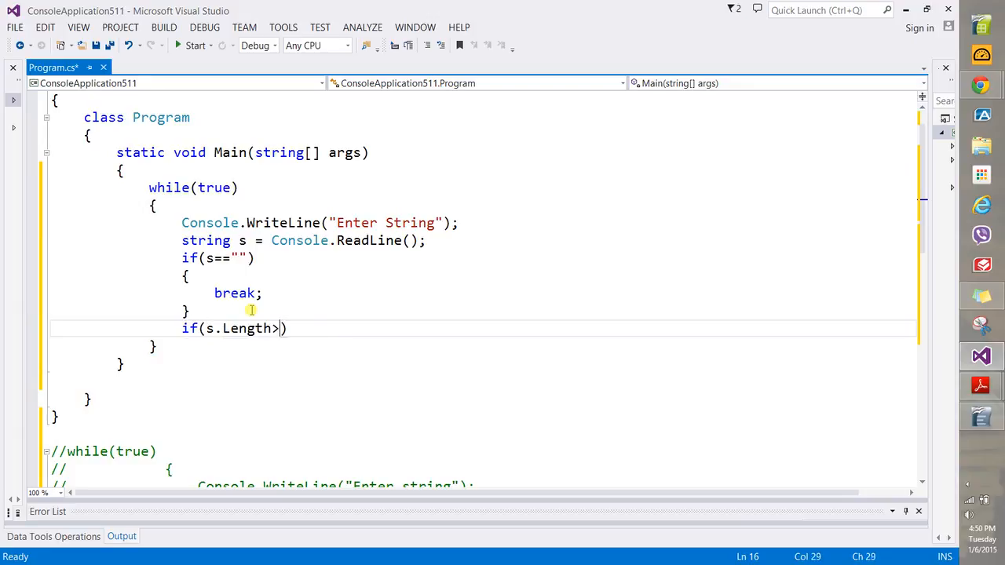
text(=)
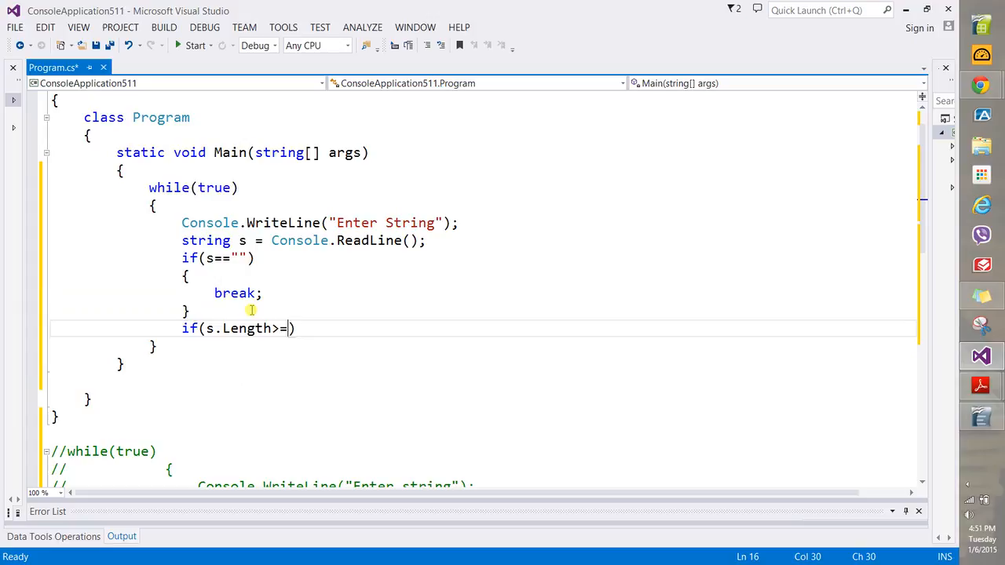
text(1)
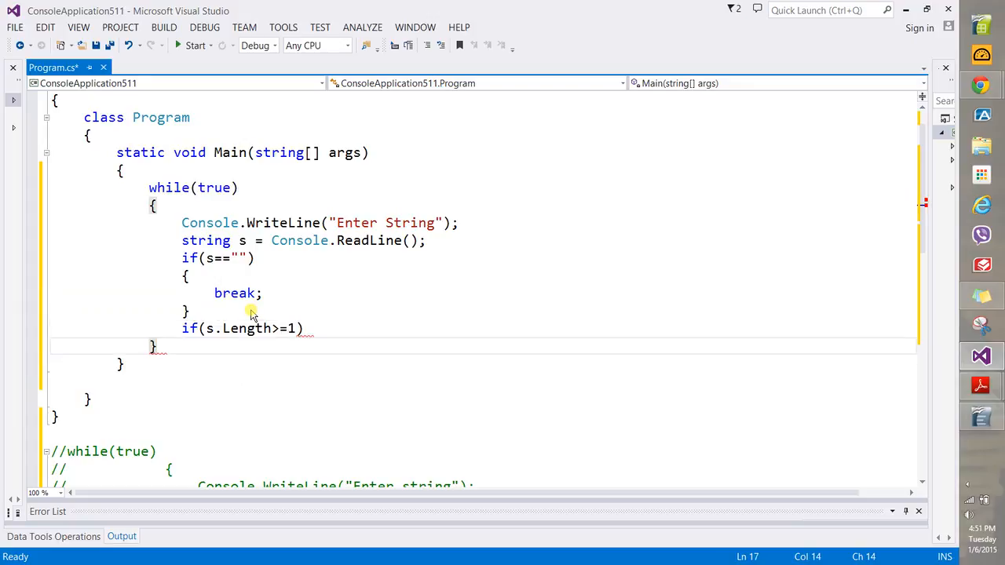
scroll(down, 3)
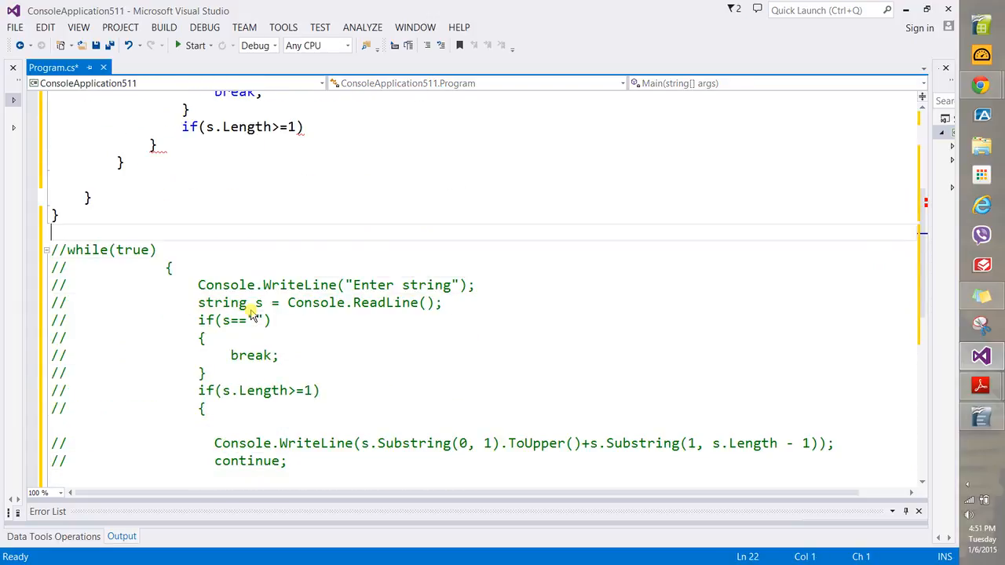
click(304, 126)
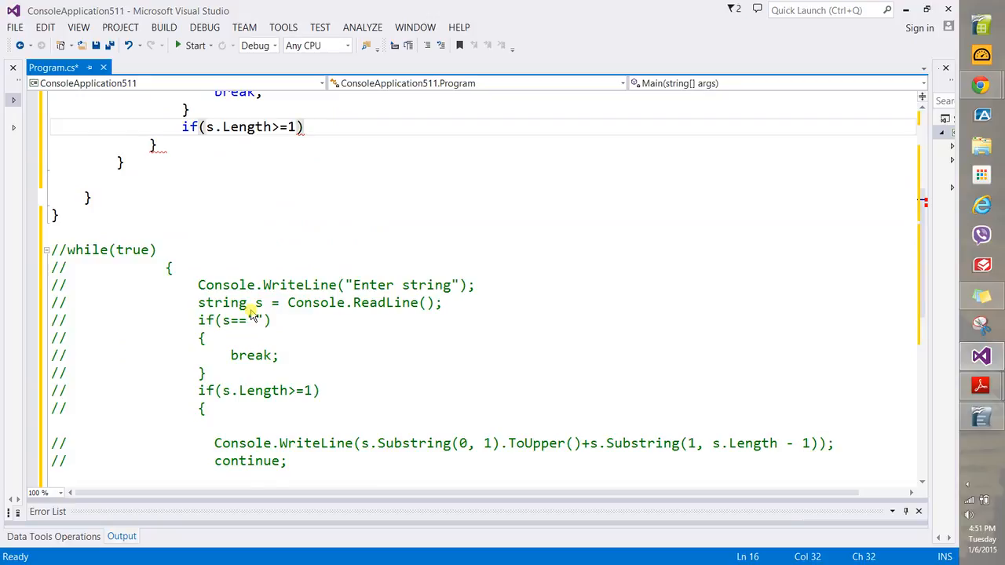
text(Console.WriteLine()
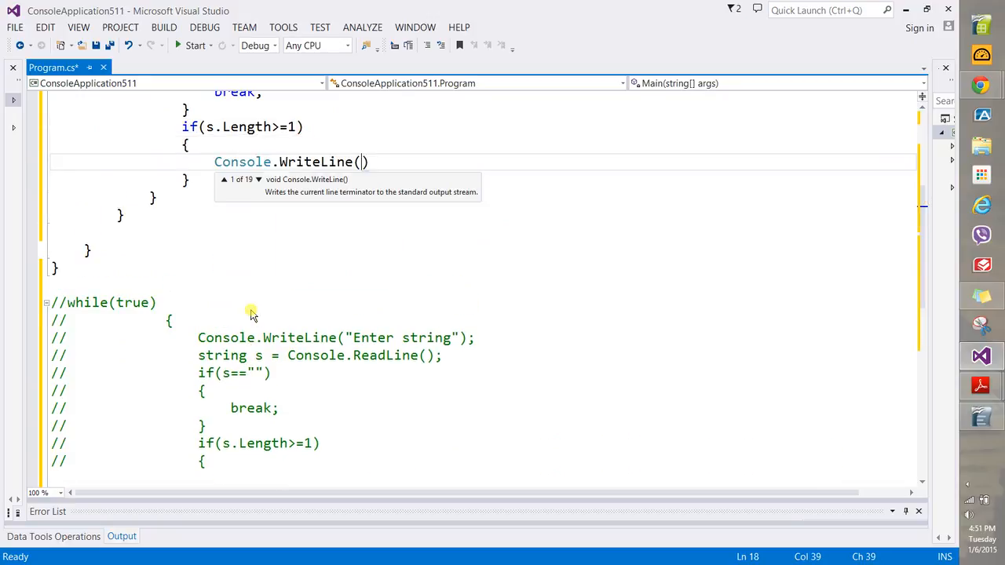
text("")
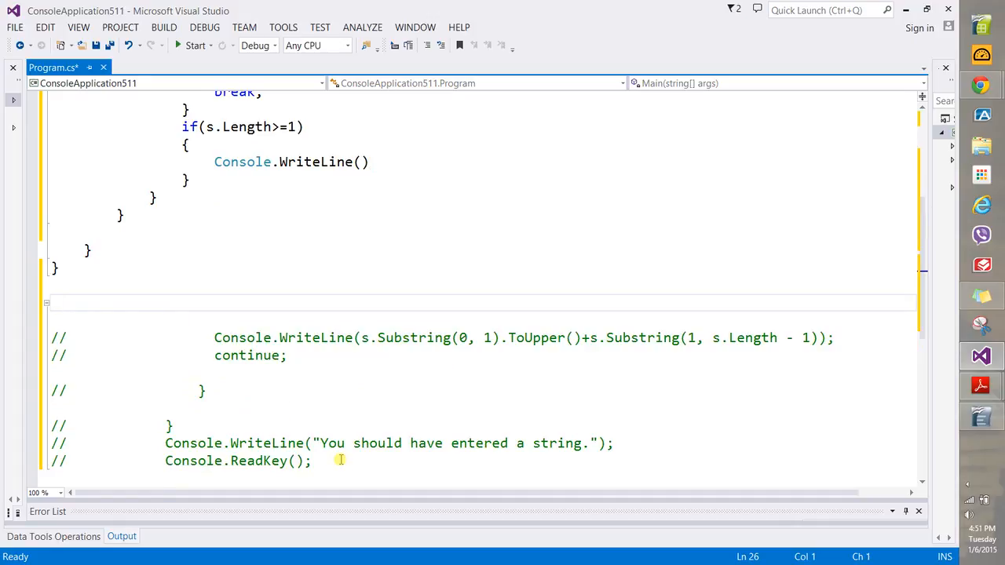
Step: Make the WriteLine print s.Substring(0,1).ToUpper plus s.Substring(1, s.Length-1).ToLower()
click(368, 162)
text(s.Substring)
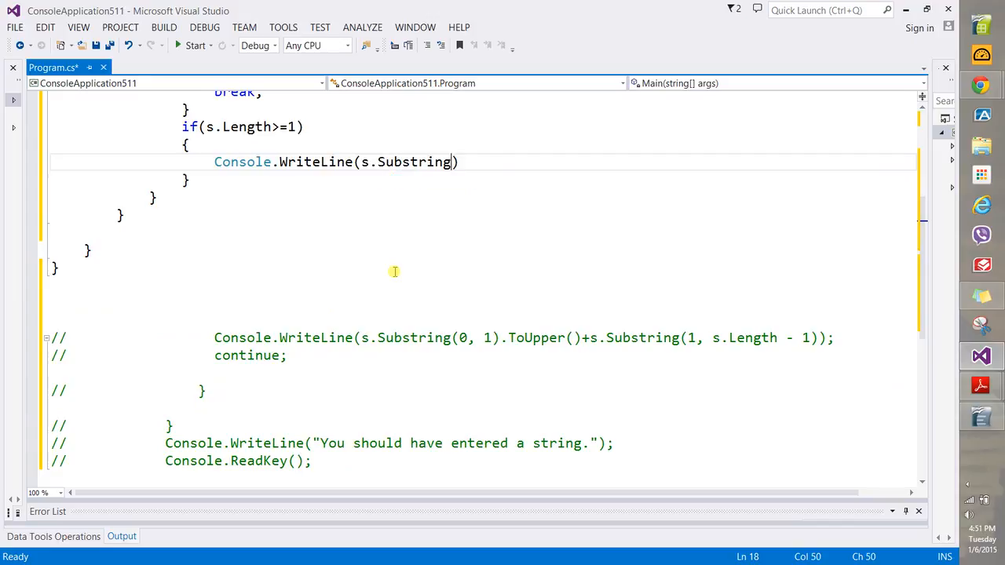
text((0,1)
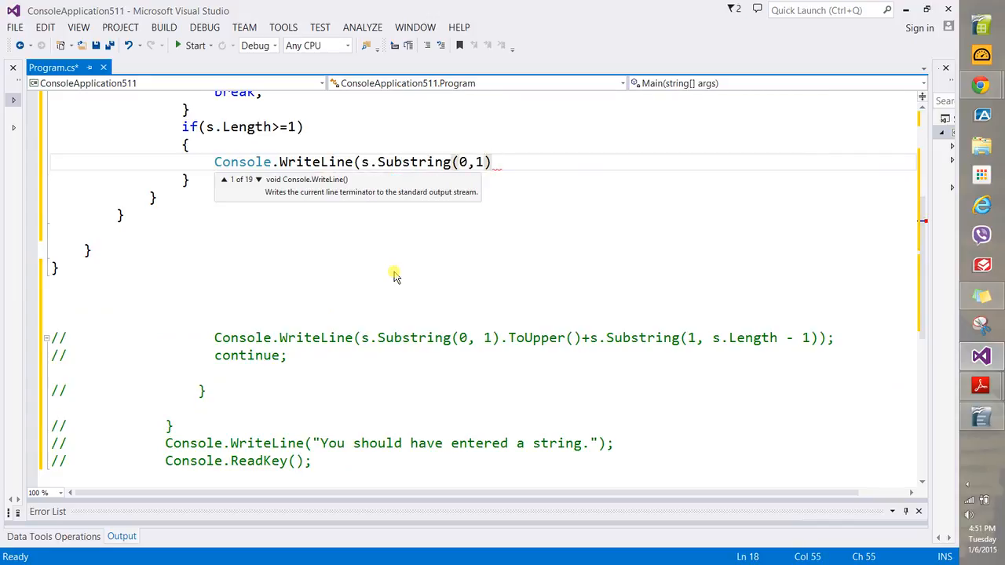
text(.to)
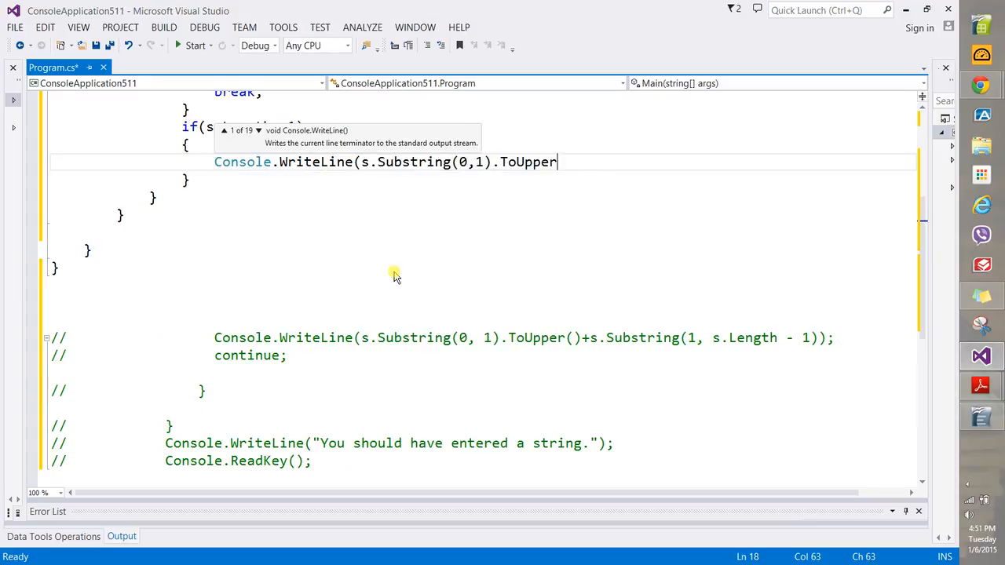
text(+)
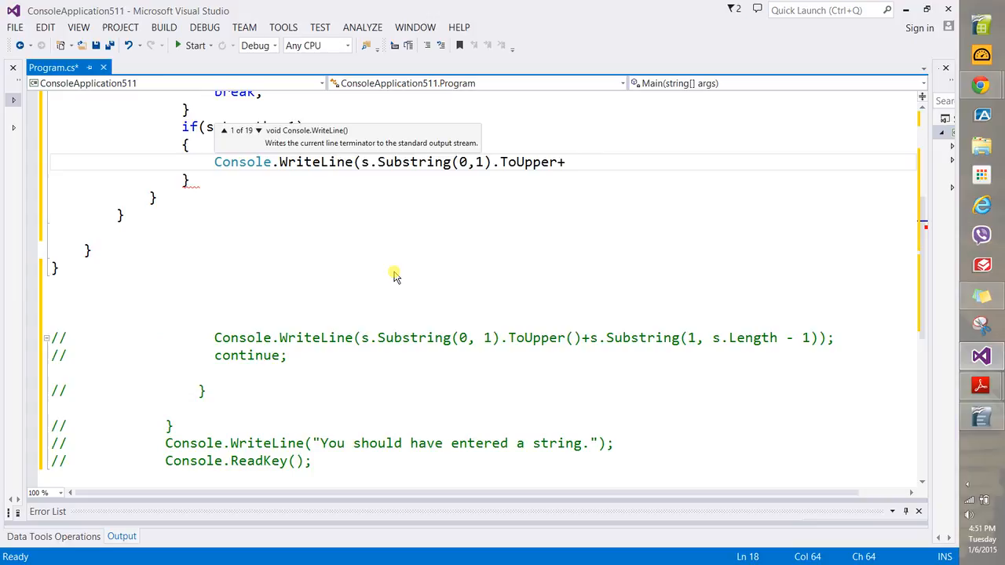
text(s.Substring(1,)
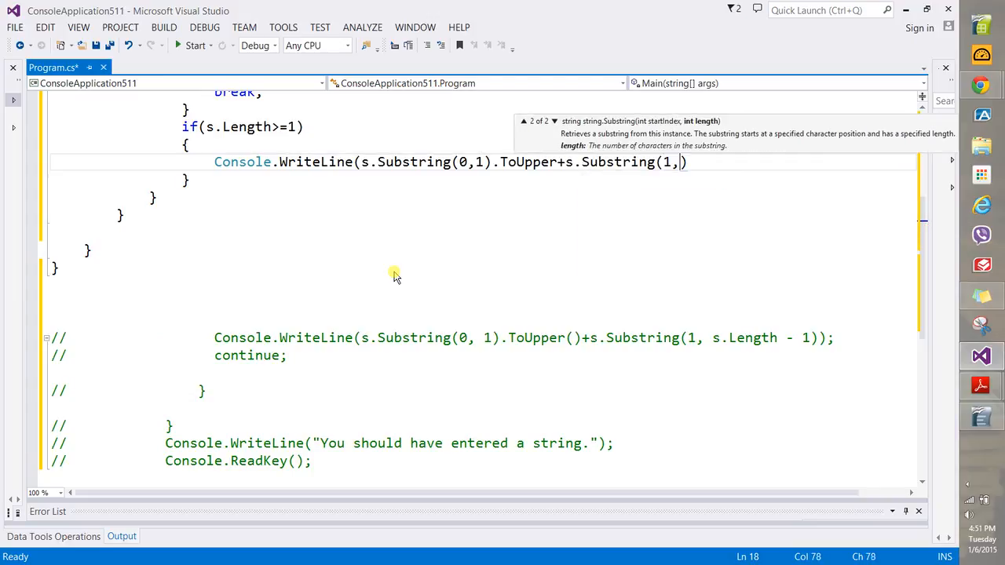
text(s.Length))
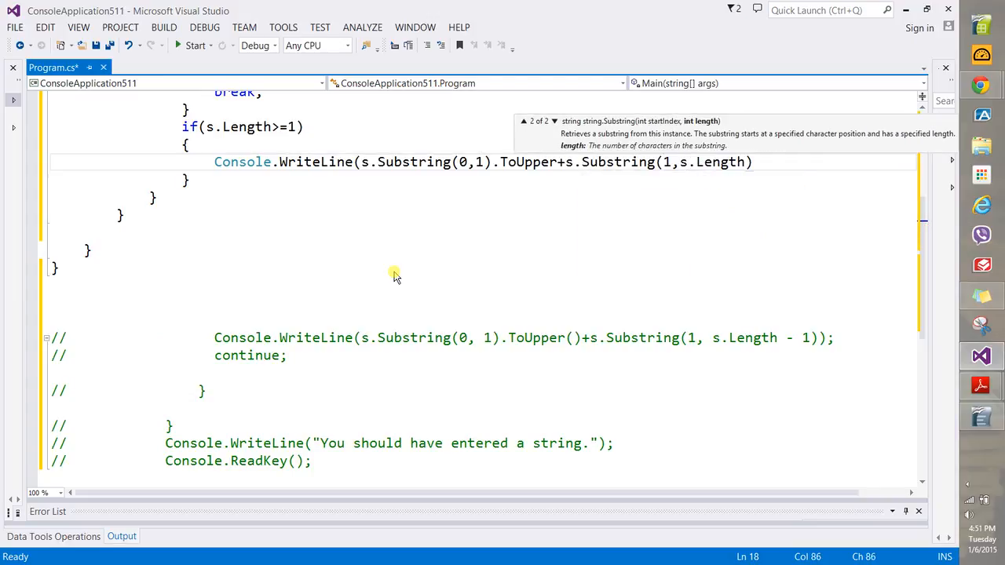
text(-1)
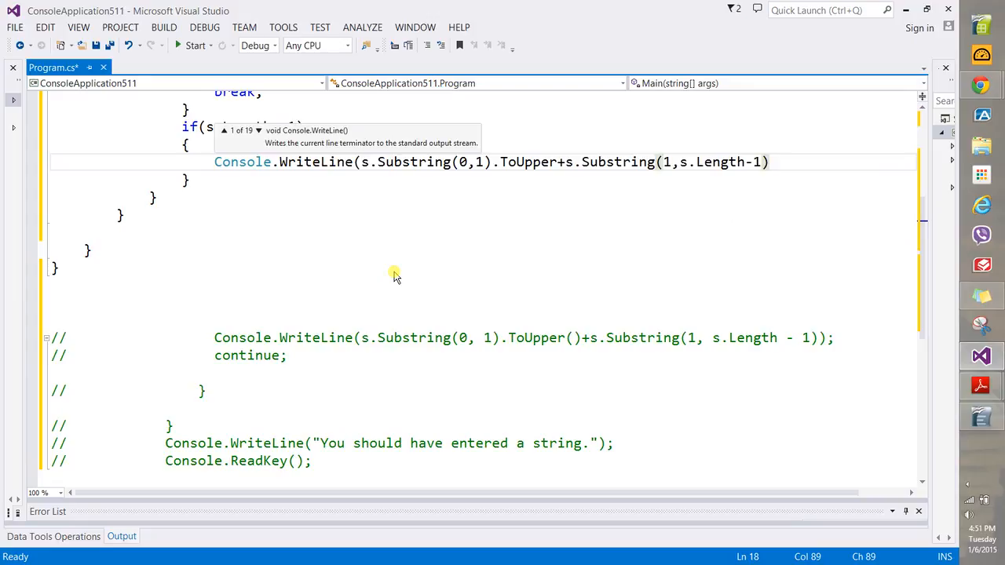
text(.)
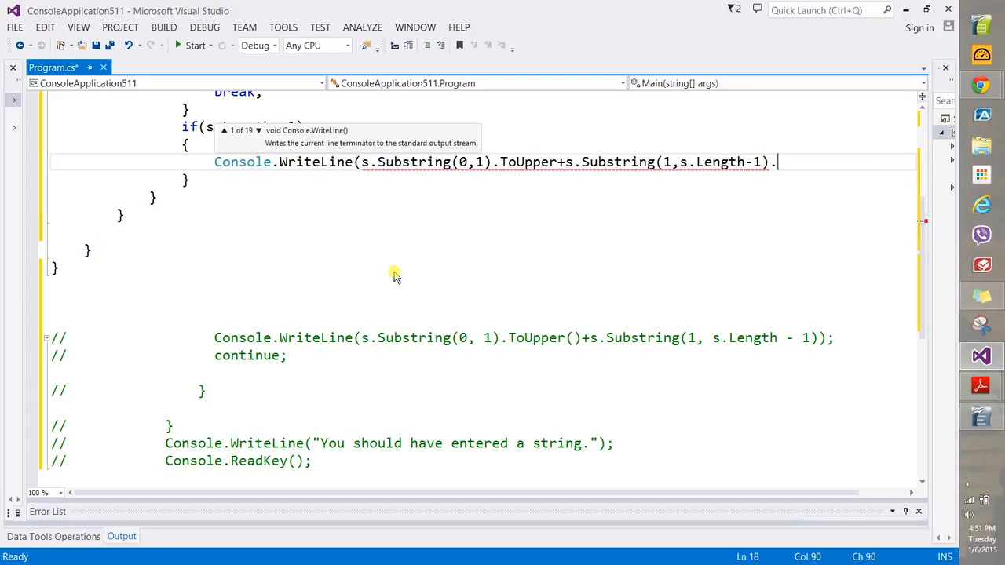
text(tolo)
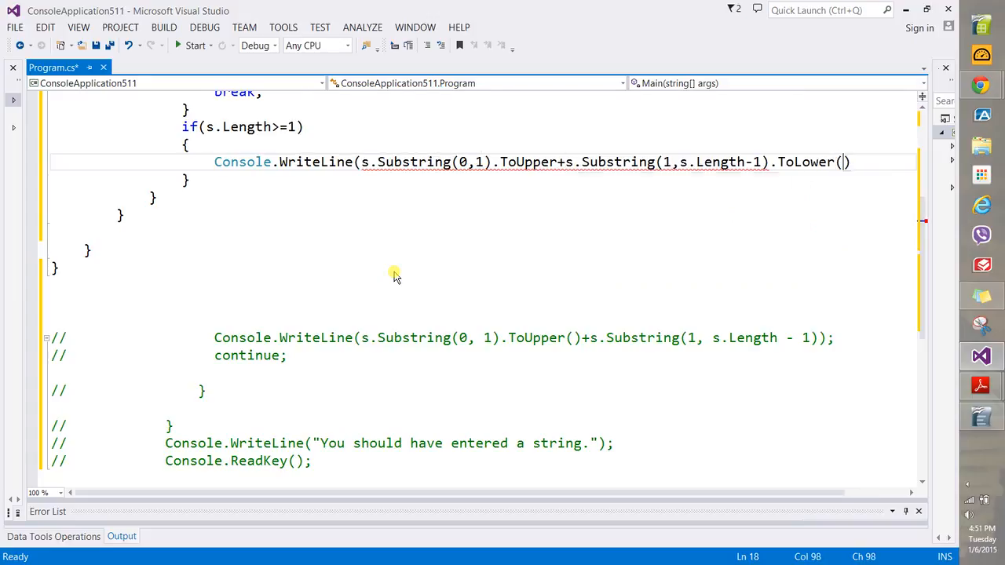
text())
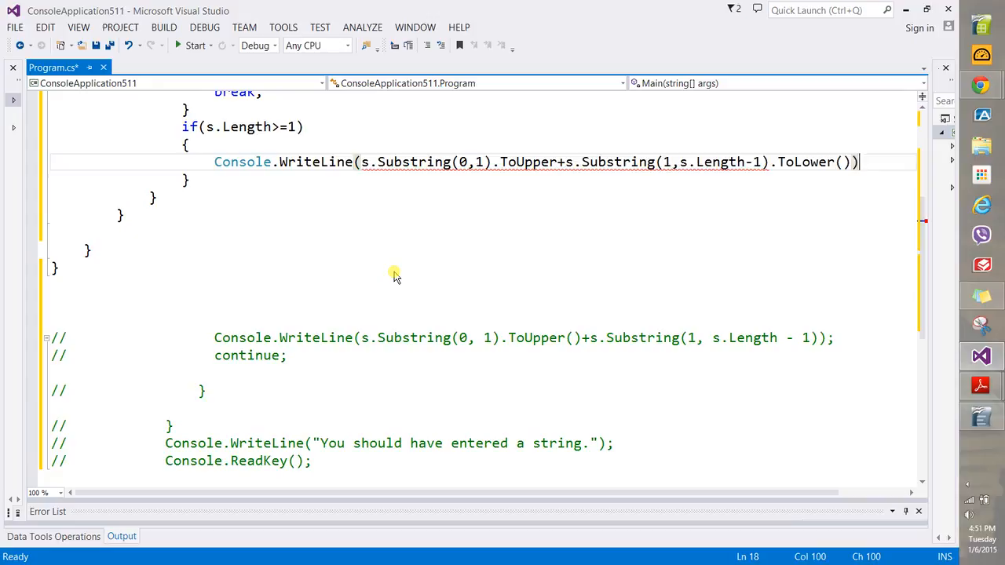
key(enter)
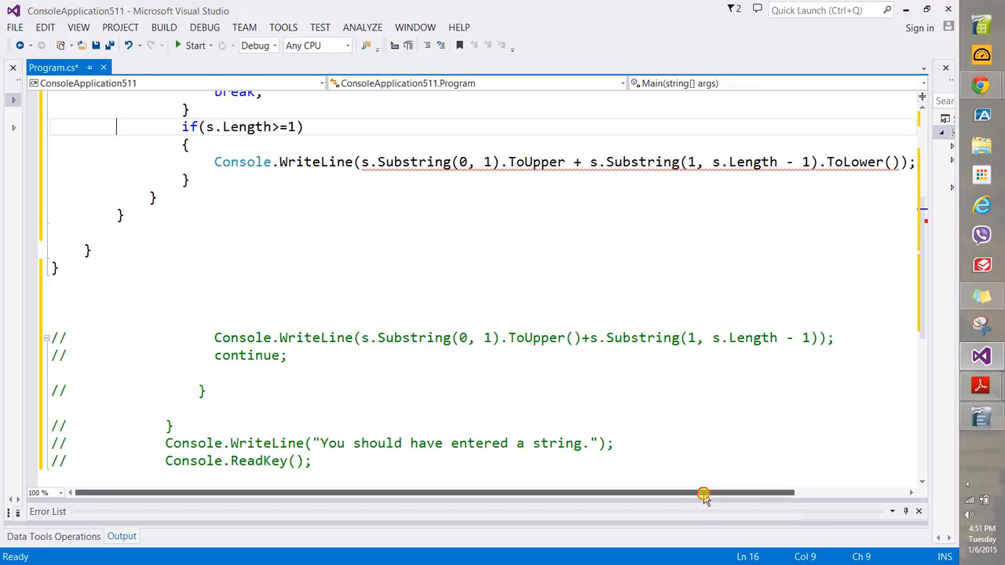
Step: Give ToUpper its () and add a continue; statement after the capitalizing WriteLine
drag(702, 493, 754, 493)
text())
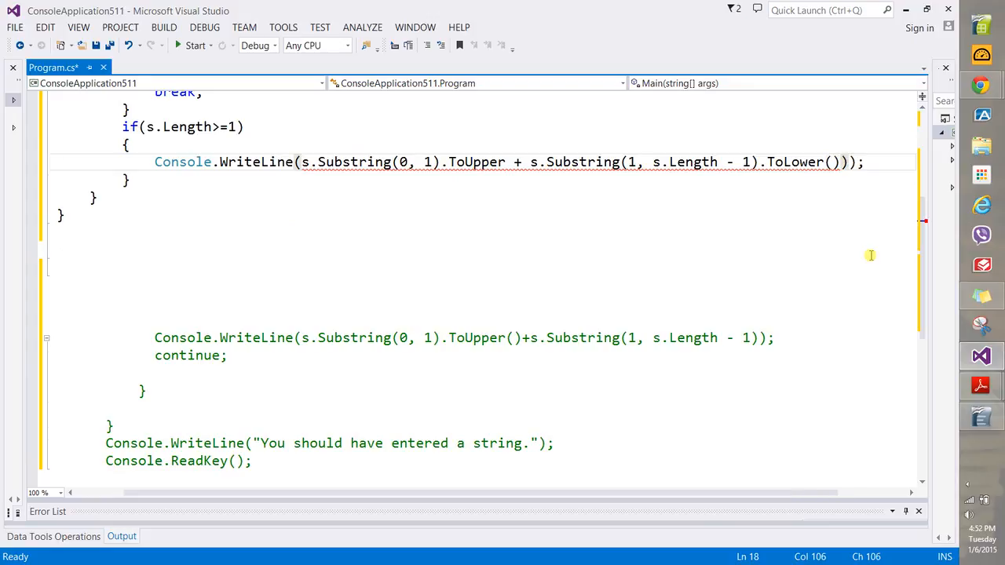
click(127, 179)
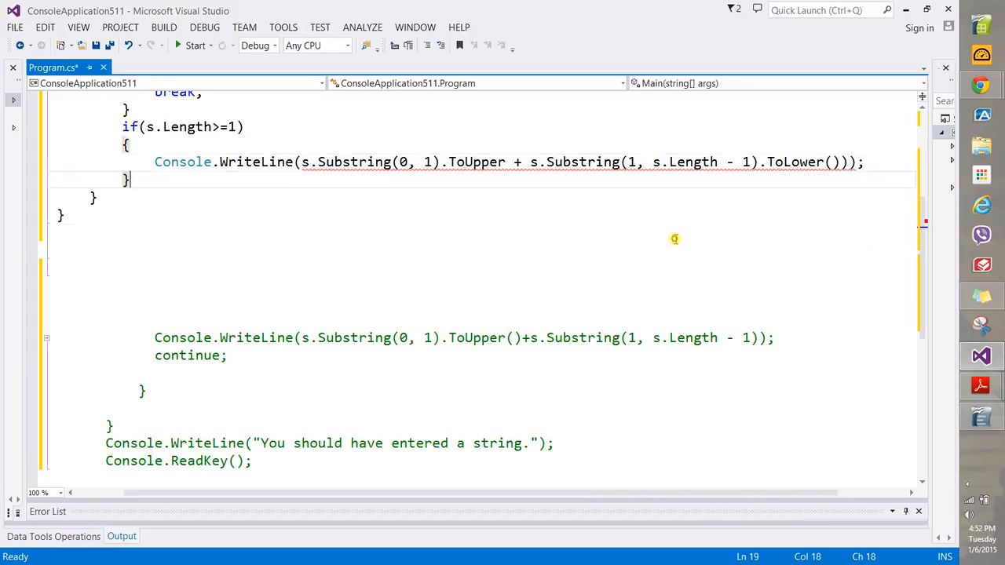
mouse_move(474, 162)
text(())
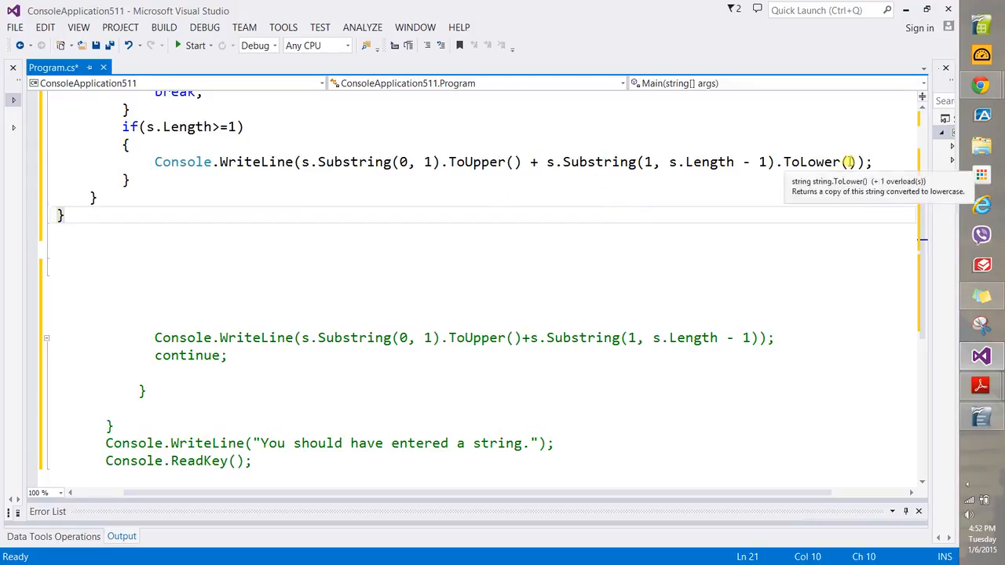
text(continue;)
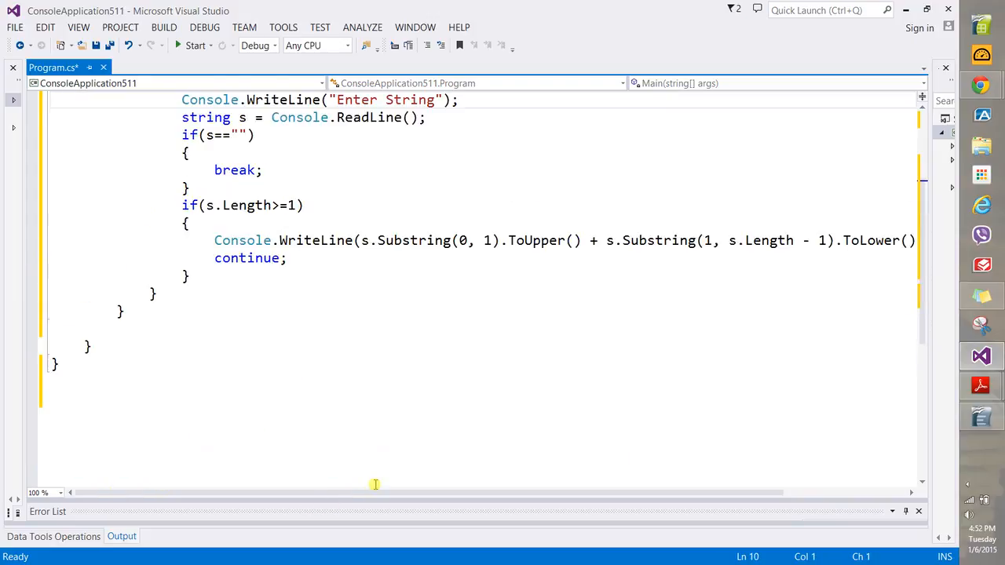
Step: Scroll to the top of Program.cs and bring up the TOOLS menu
scroll(up, 3)
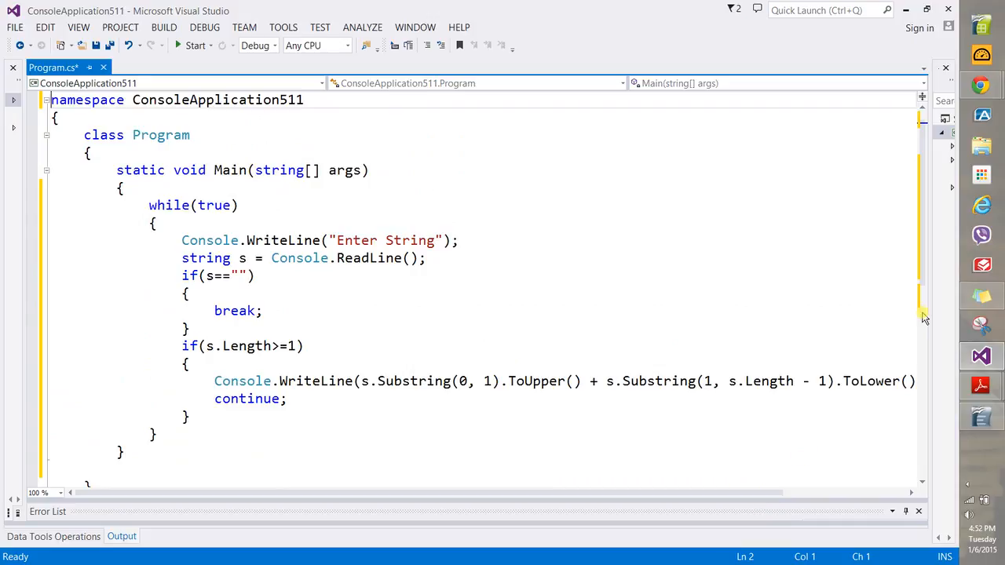
mouse_move(692, 218)
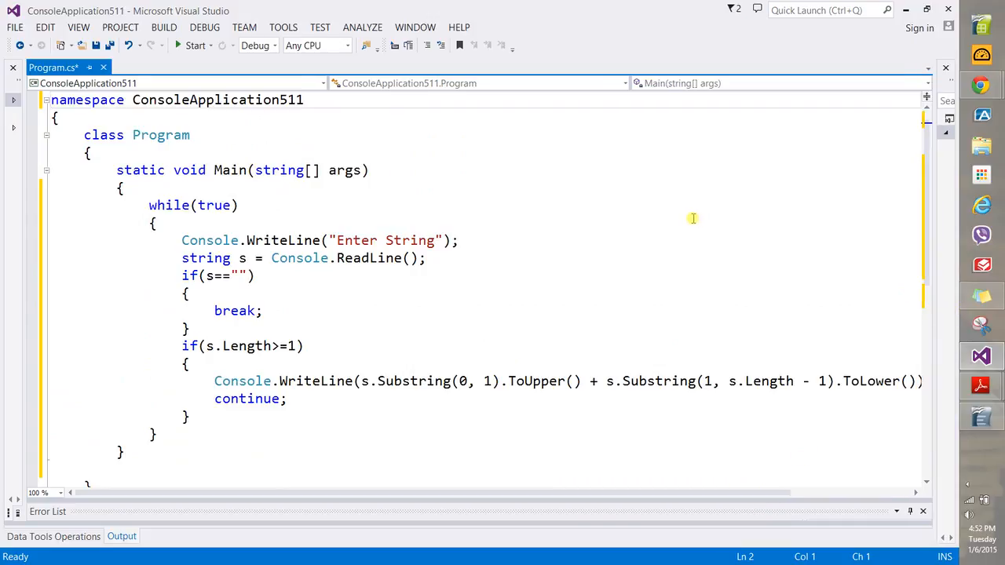
click(282, 27)
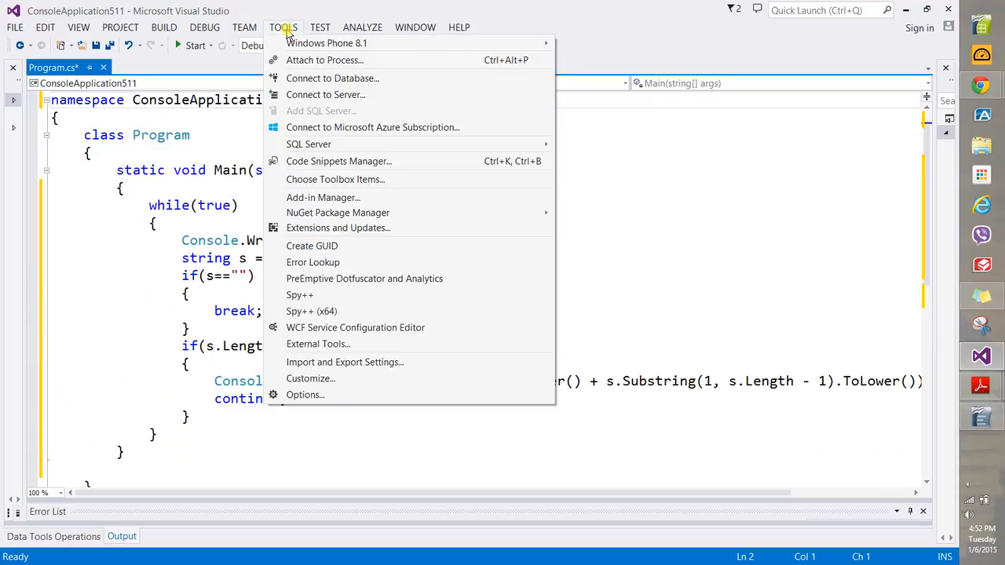
Step: Go to Options > Environment > Fonts and Colors to adjust the editor font
click(304, 395)
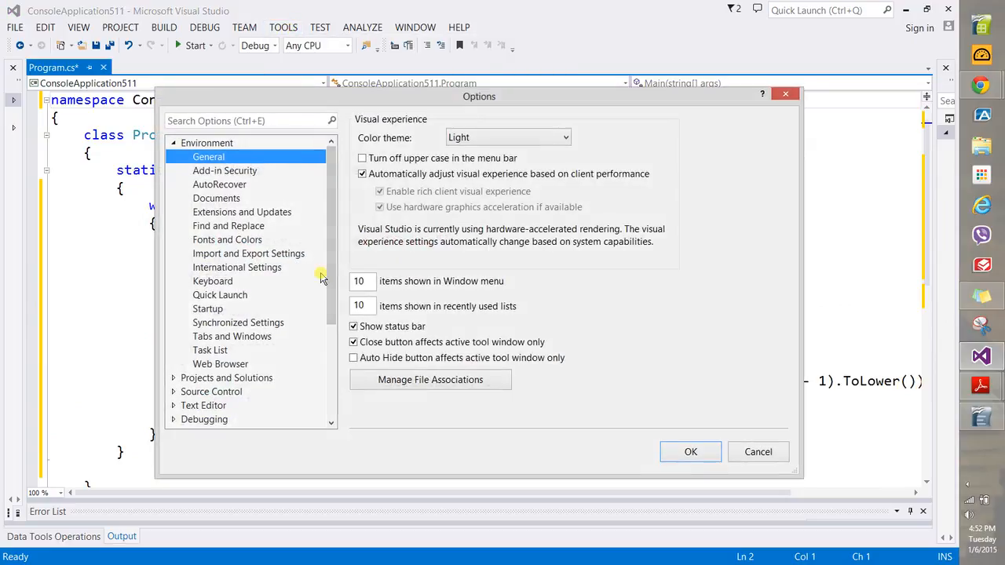
mouse_move(253, 245)
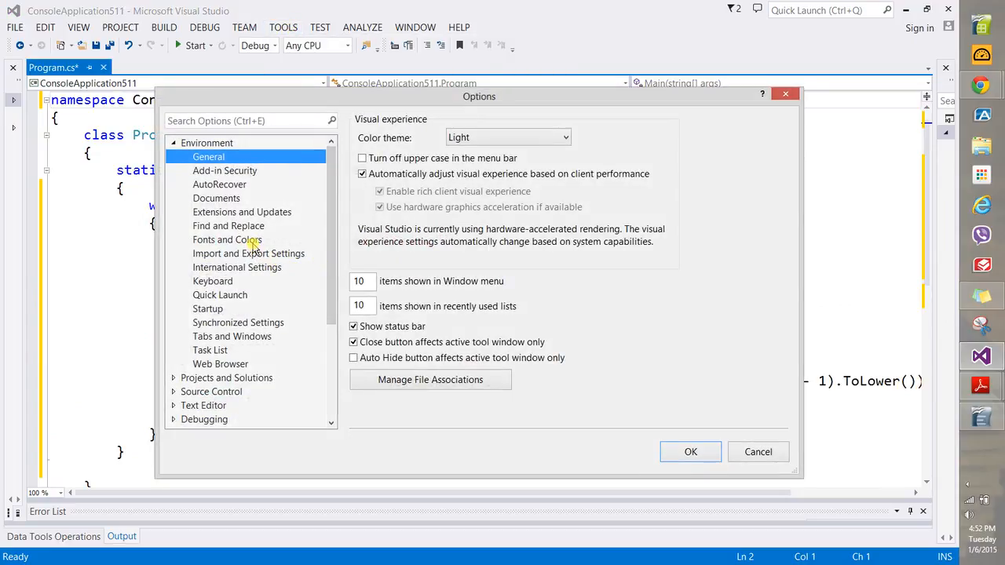
click(227, 240)
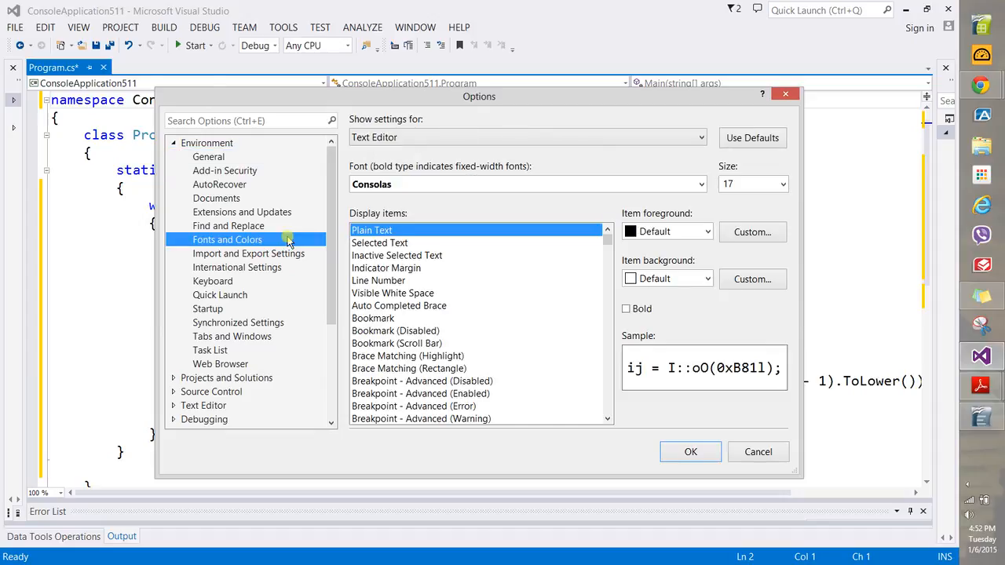
mouse_move(556, 138)
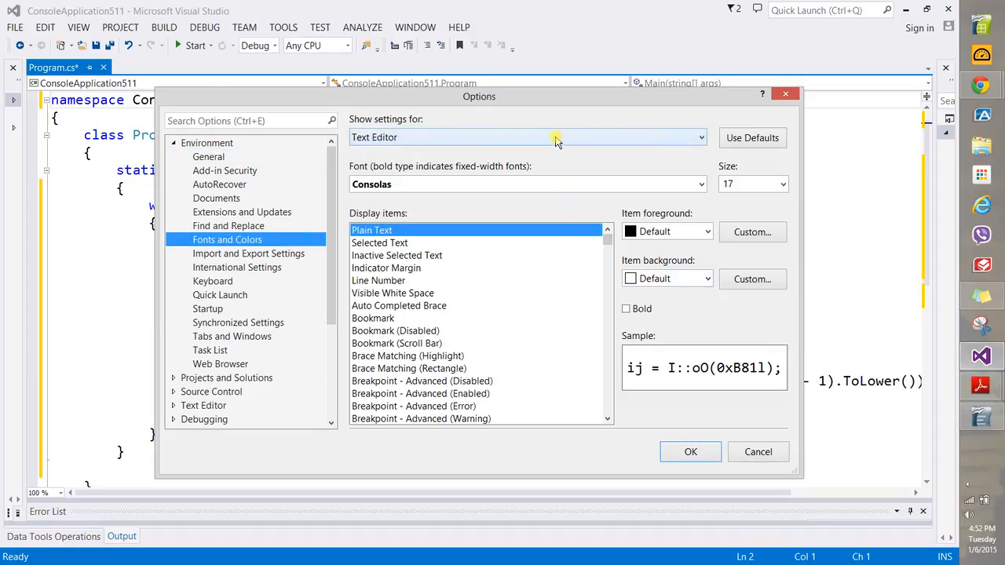
mouse_move(784, 188)
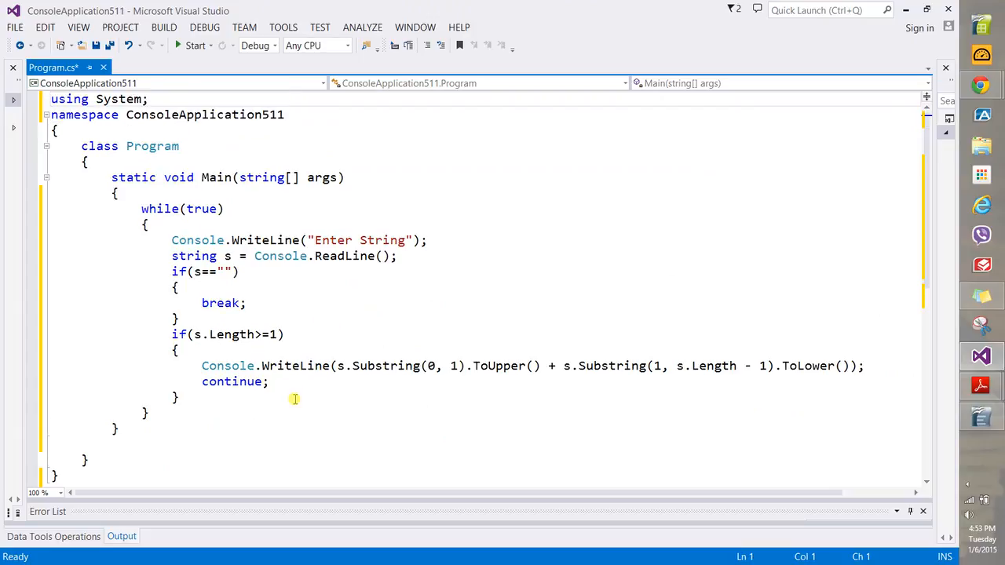
Step: After the while loop, print 'You should have entered something.' and call Console.ReadKey()
click(175, 396)
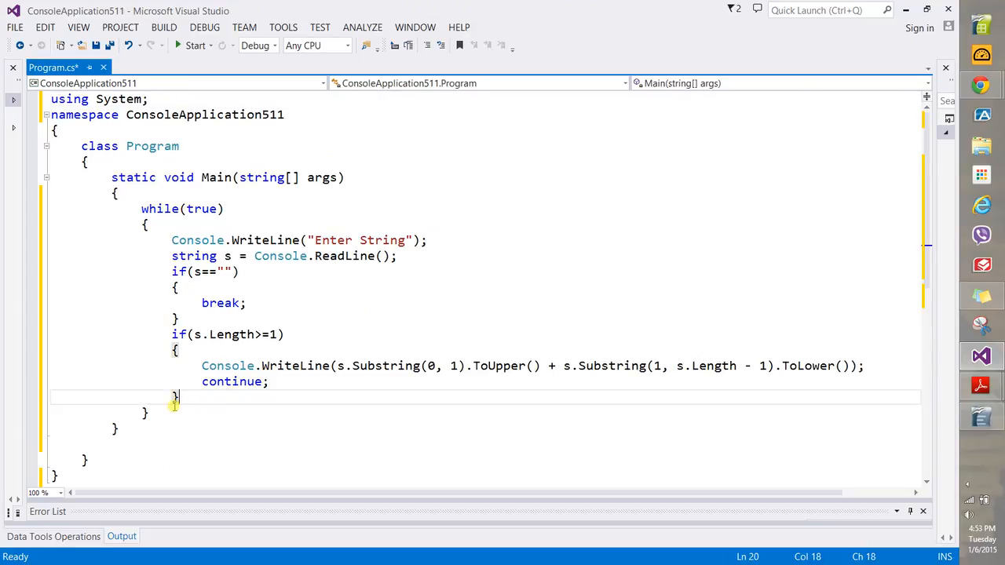
key(enter)
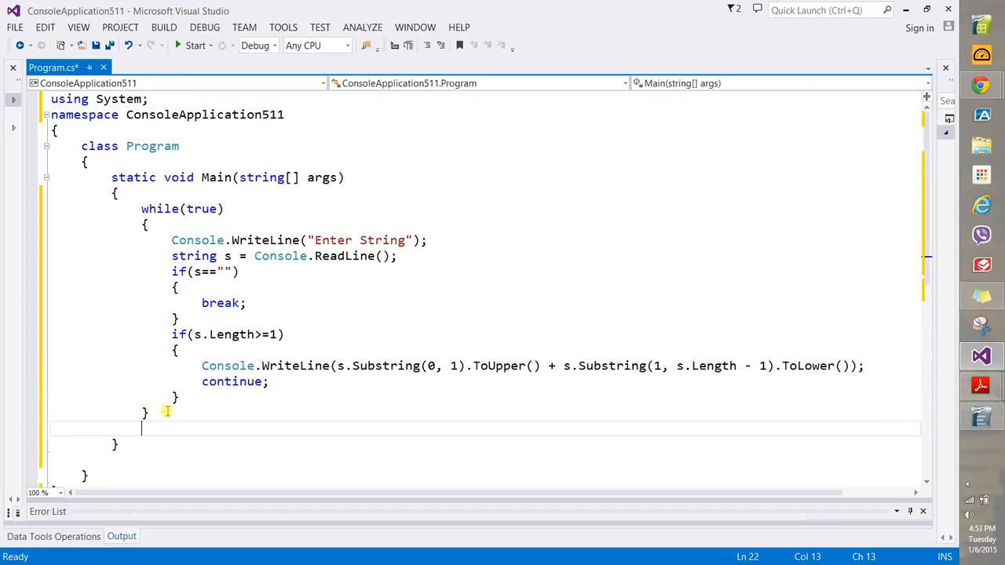
text(Console.WriteLine("You should have entered something.)
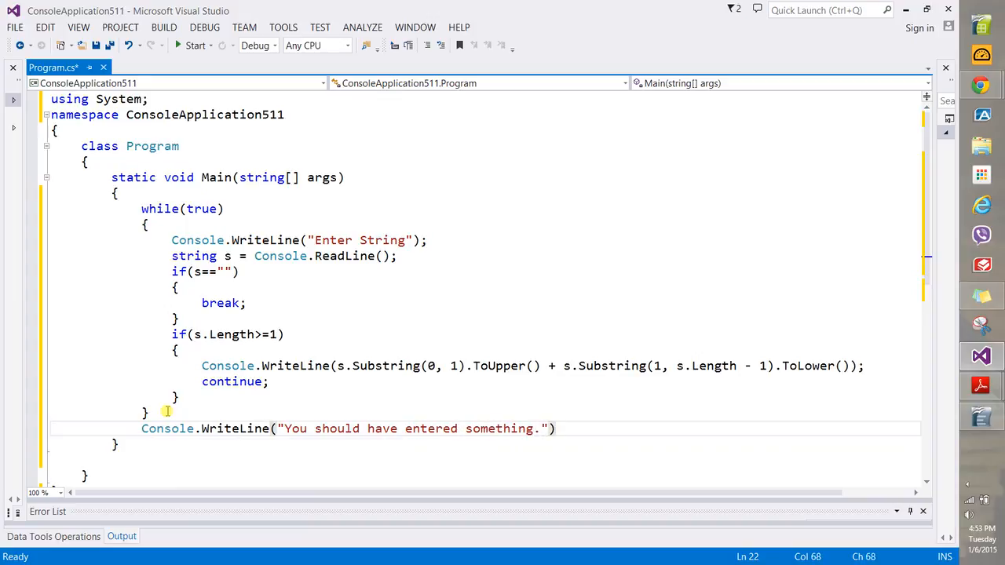
text(Console.ReadKey();)
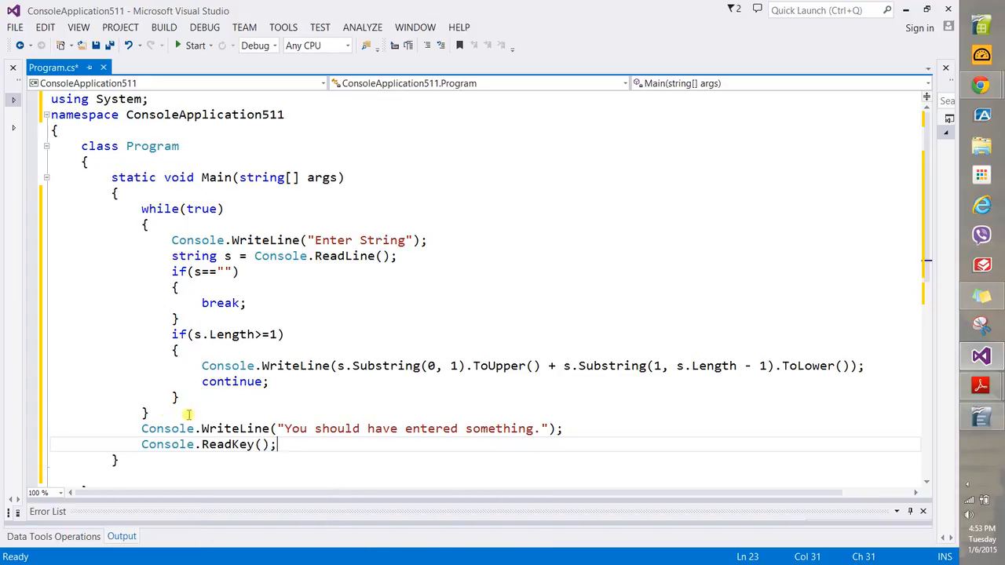
mouse_move(288, 445)
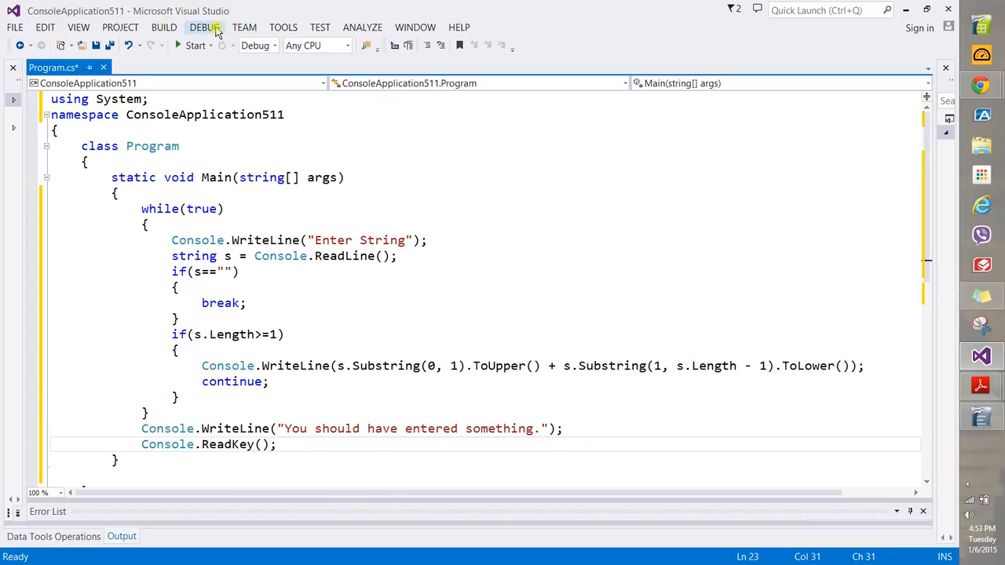
Step: Start debugging the program from the beginning with DEBUG > Step Into
click(206, 26)
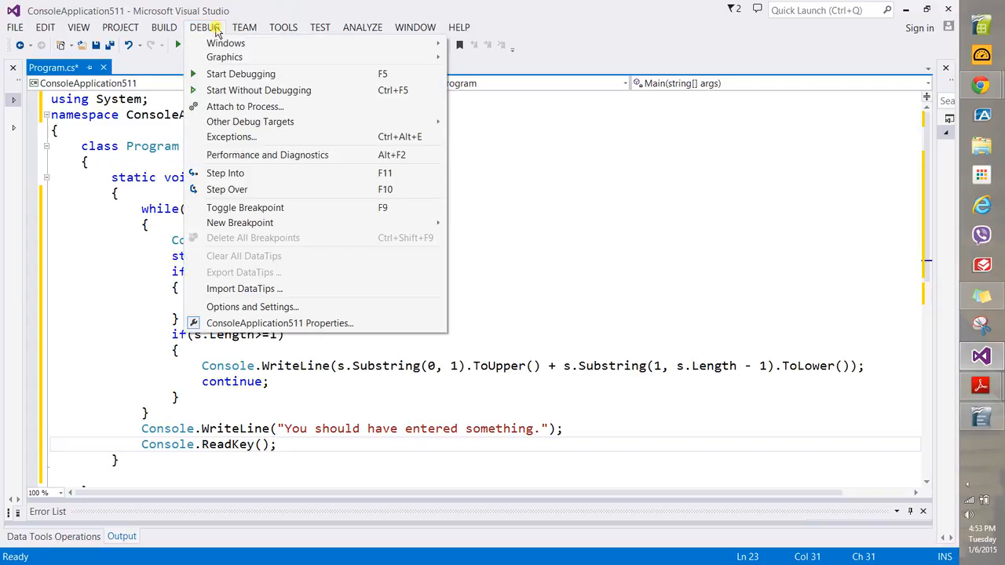
click(240, 73)
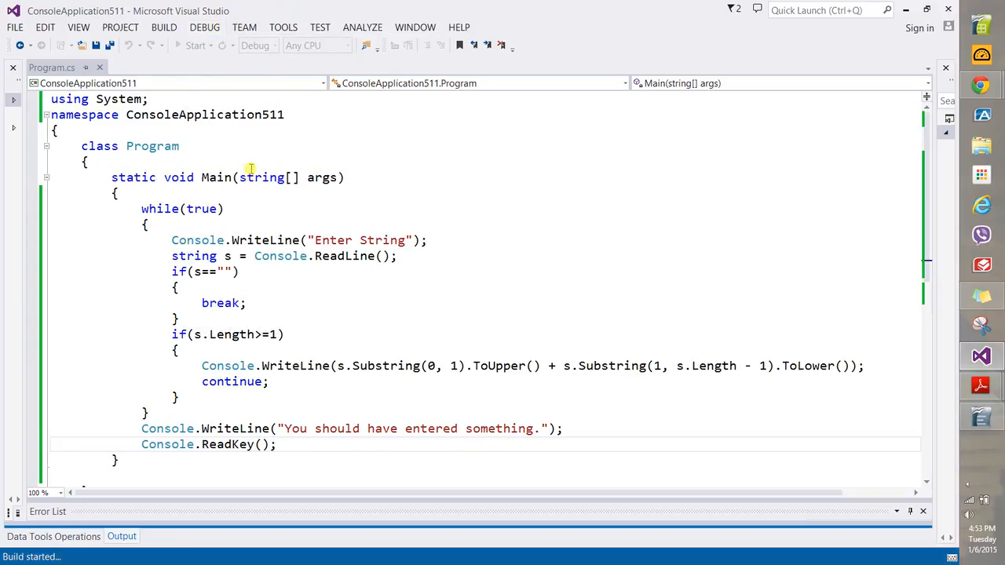
click(194, 45)
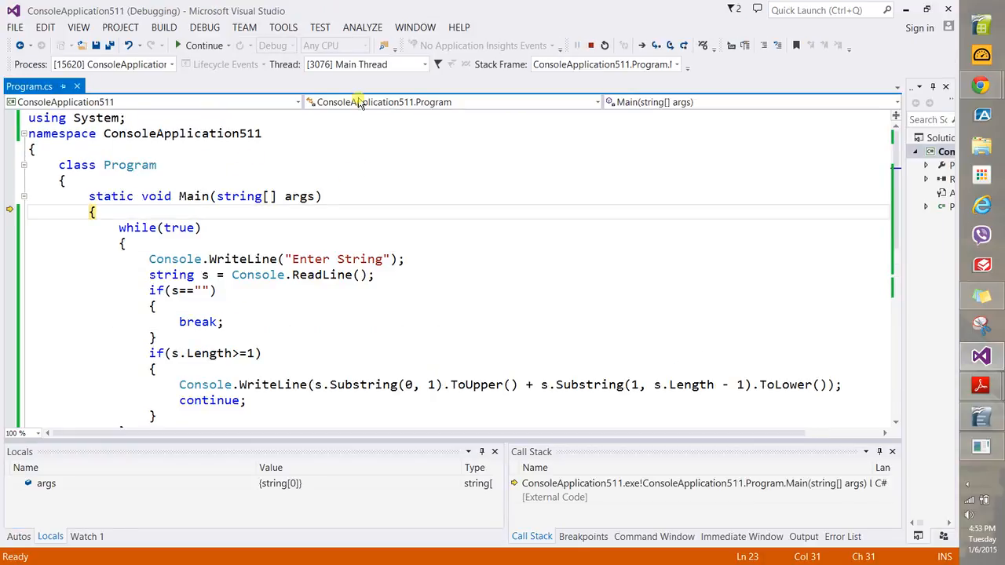
Step: Step over while(true), the 'Enter String' prompt and ReadLine so the console awaits input
click(659, 45)
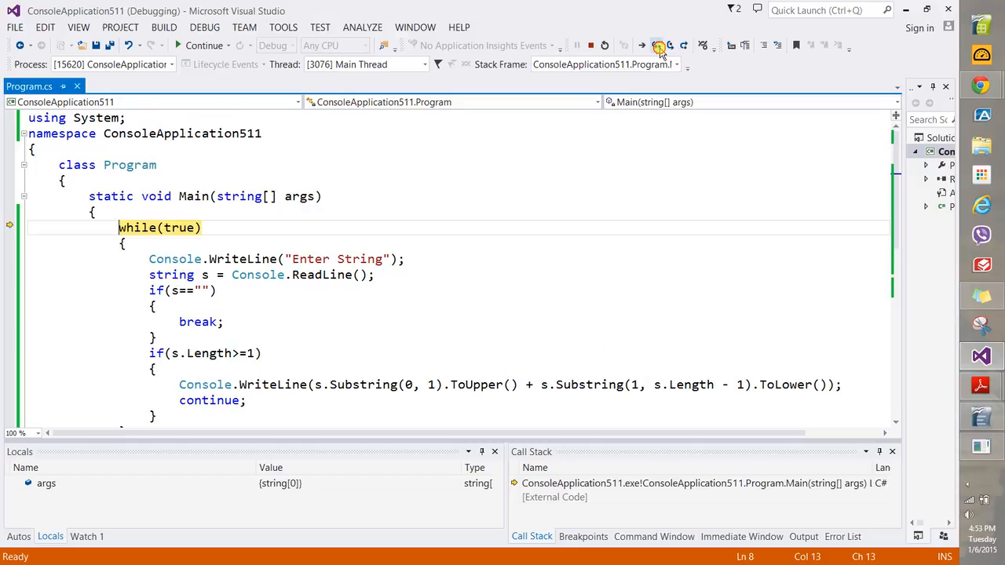
click(658, 45)
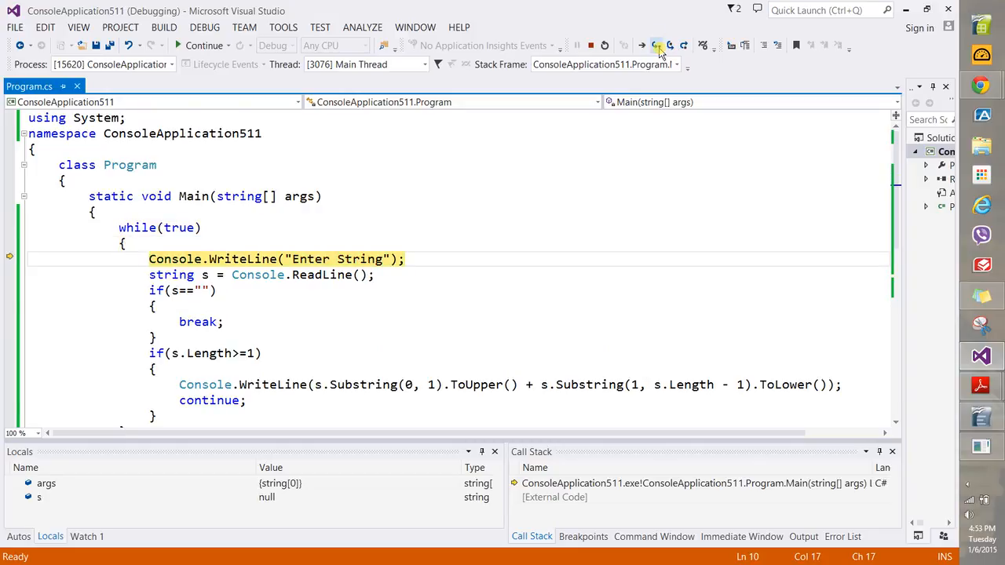
mouse_move(179, 228)
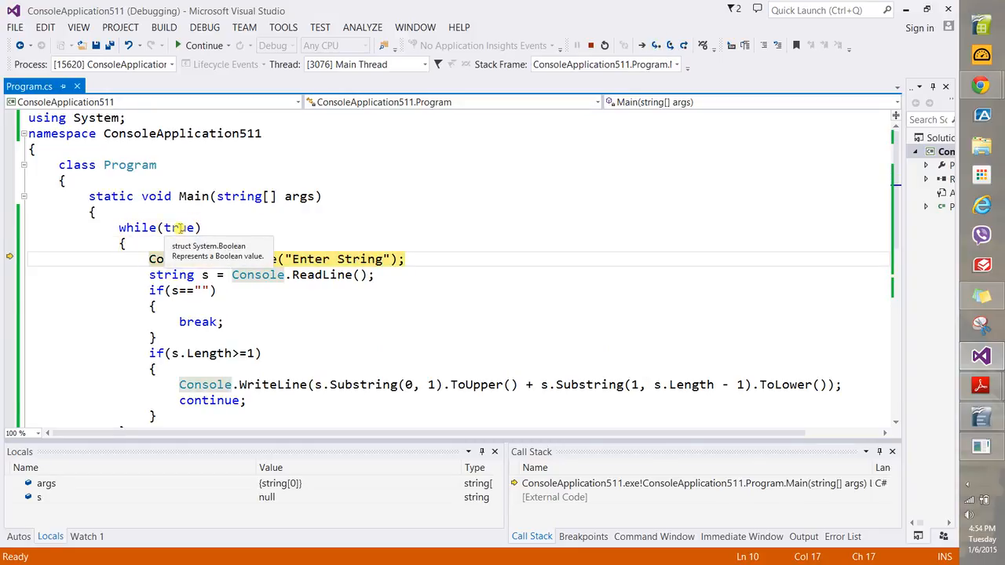
click(657, 45)
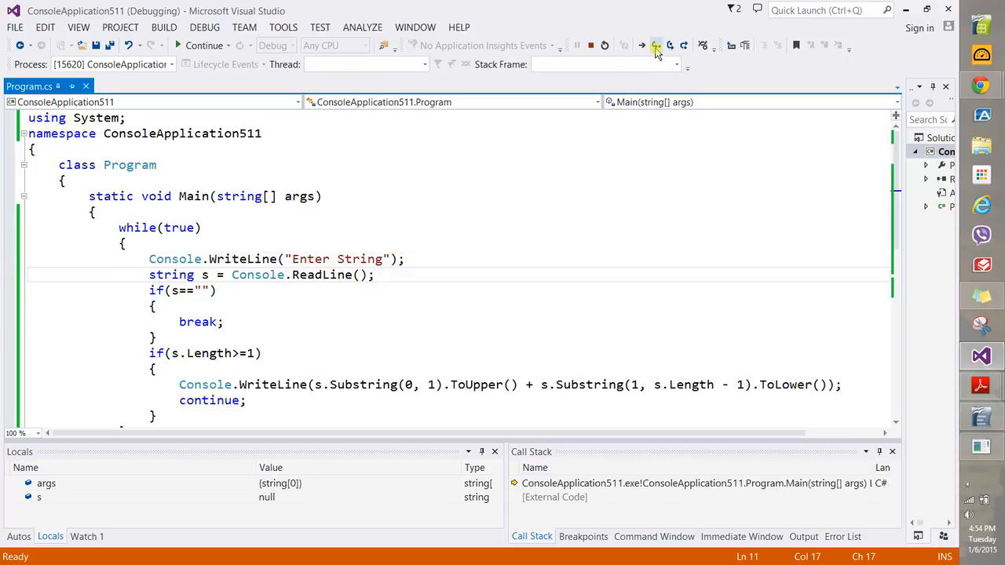
click(657, 45)
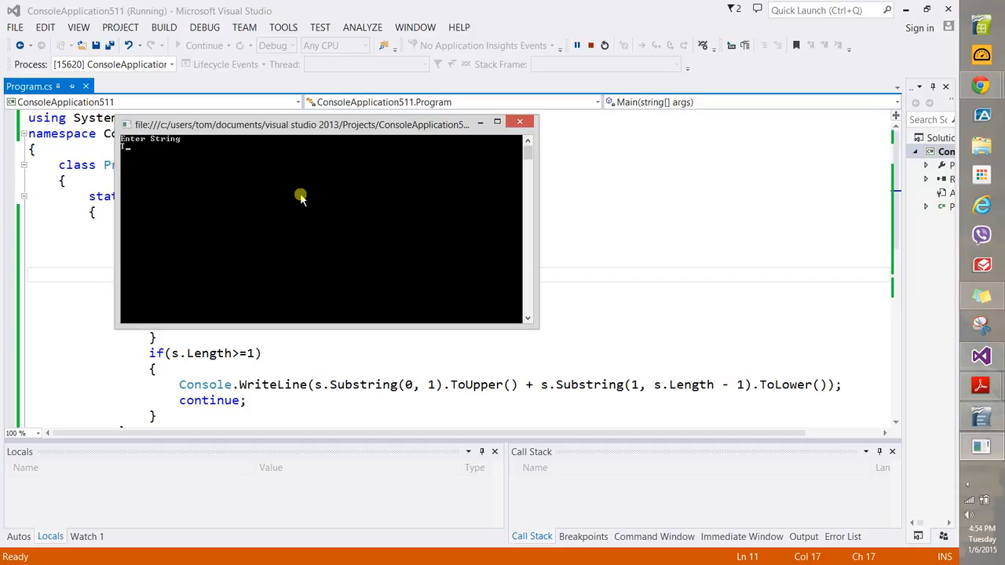
Step: Enter 'This is the best day of' and step through until it prints capitalised and prompts again
text(This is the best day of)
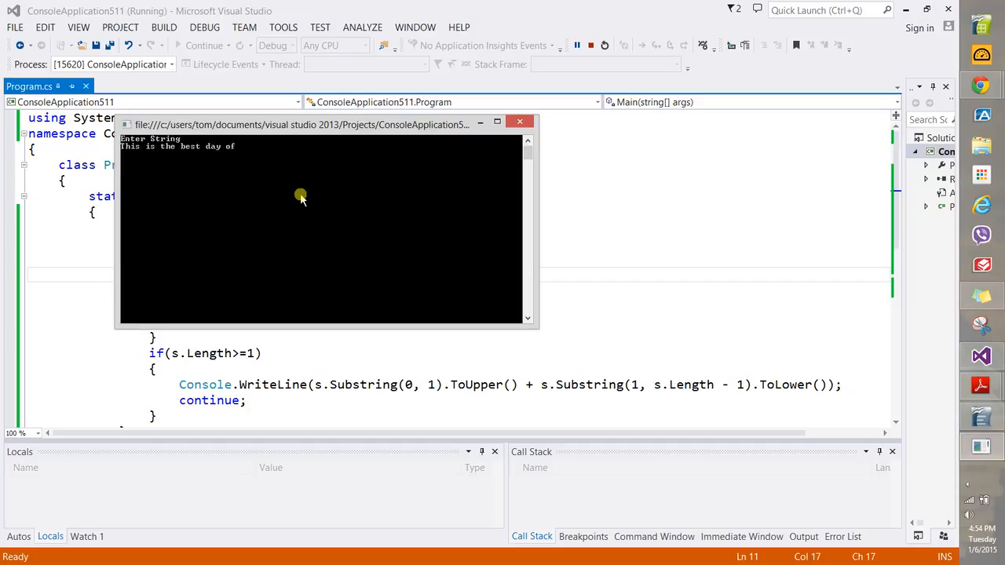
click(518, 121)
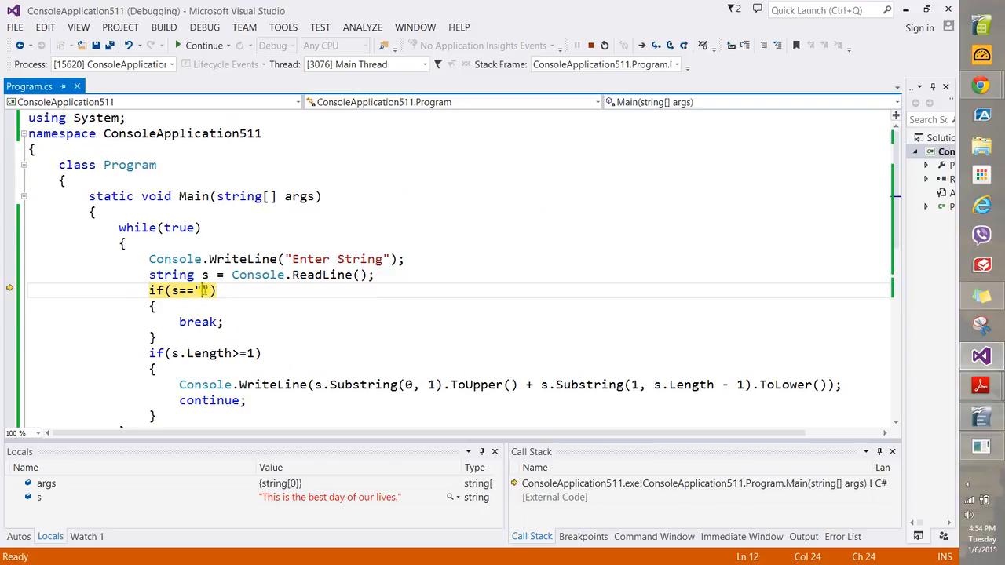
click(656, 45)
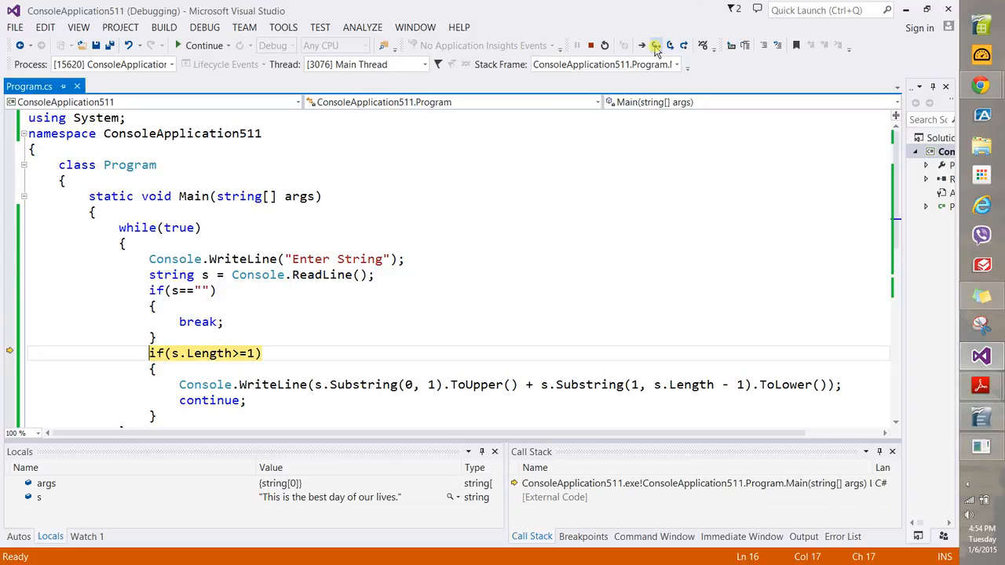
click(656, 44)
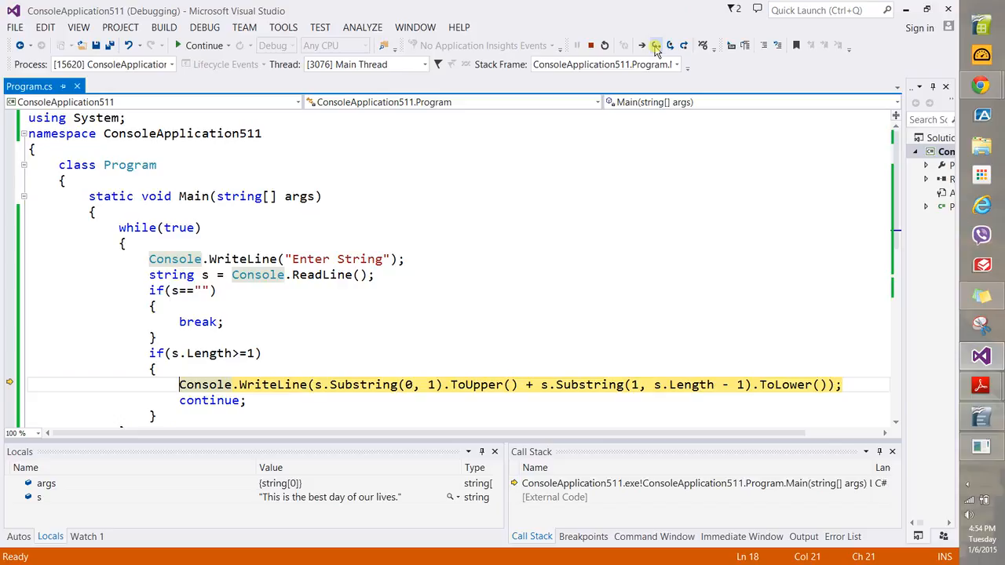
click(657, 44)
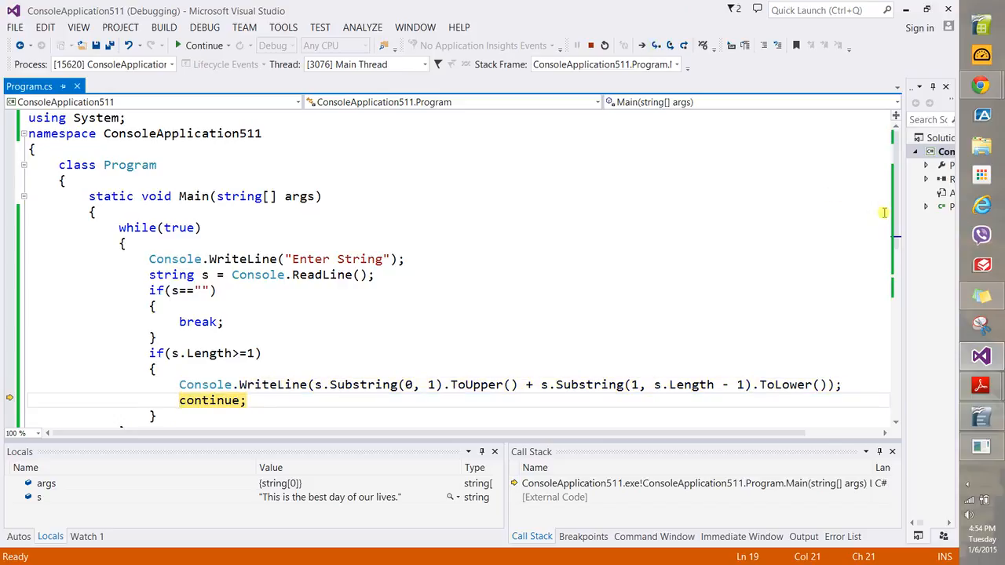
scroll(down, 3)
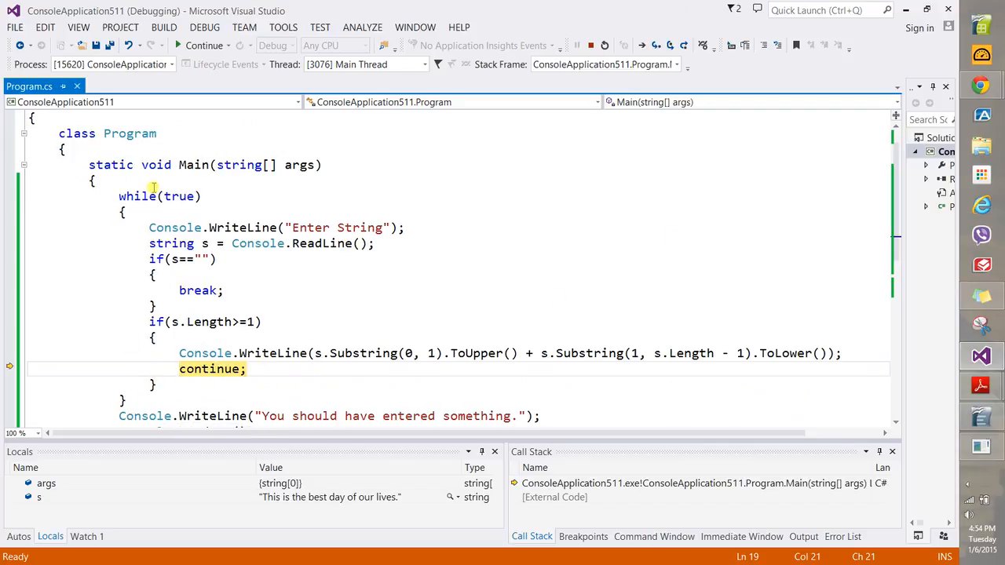
mouse_move(656, 45)
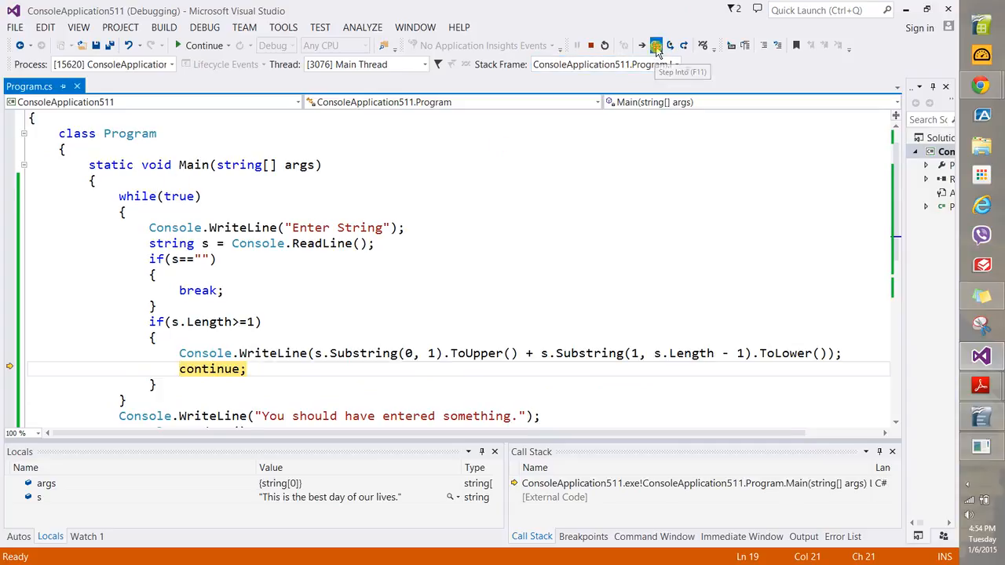
click(656, 44)
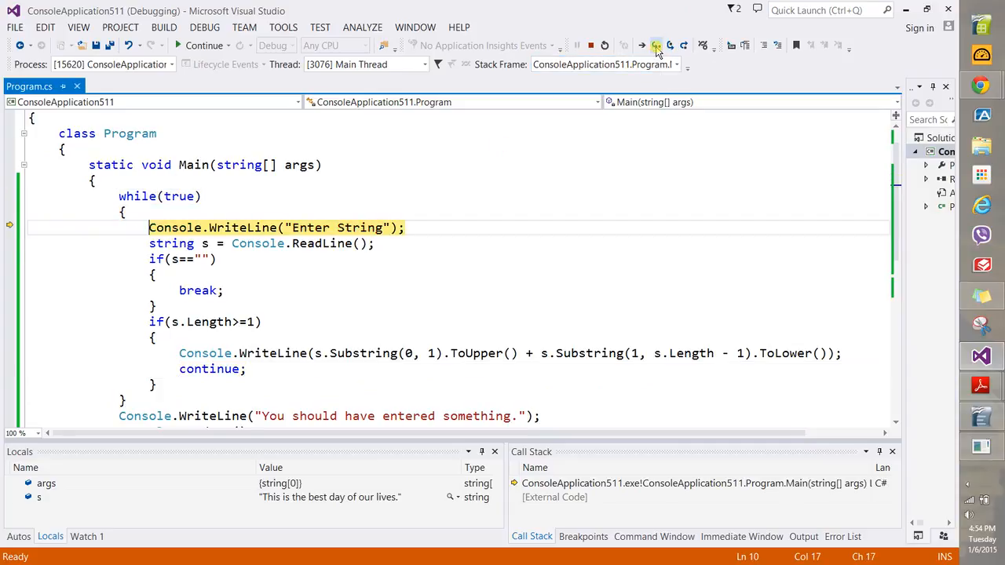
click(656, 44)
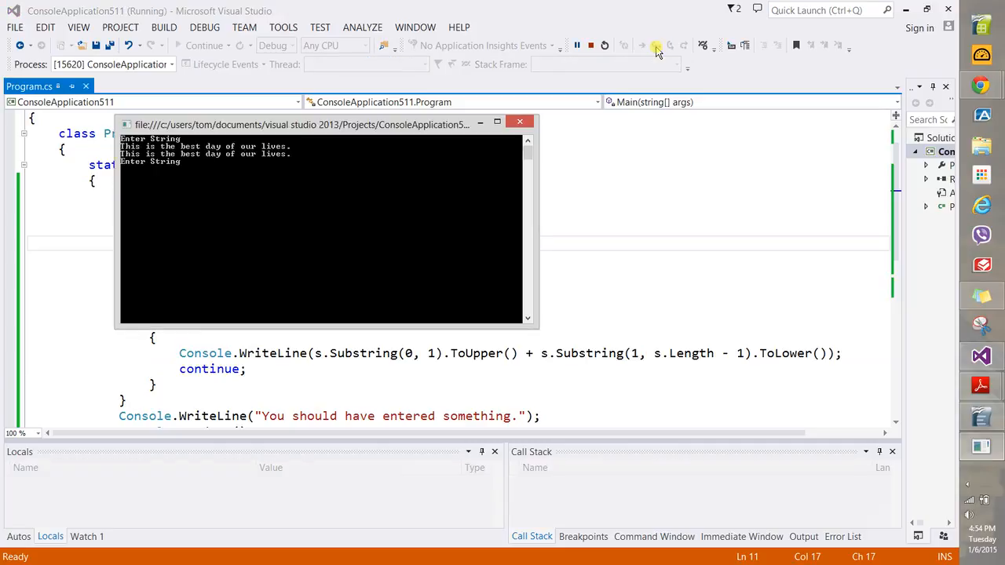
mouse_move(168, 183)
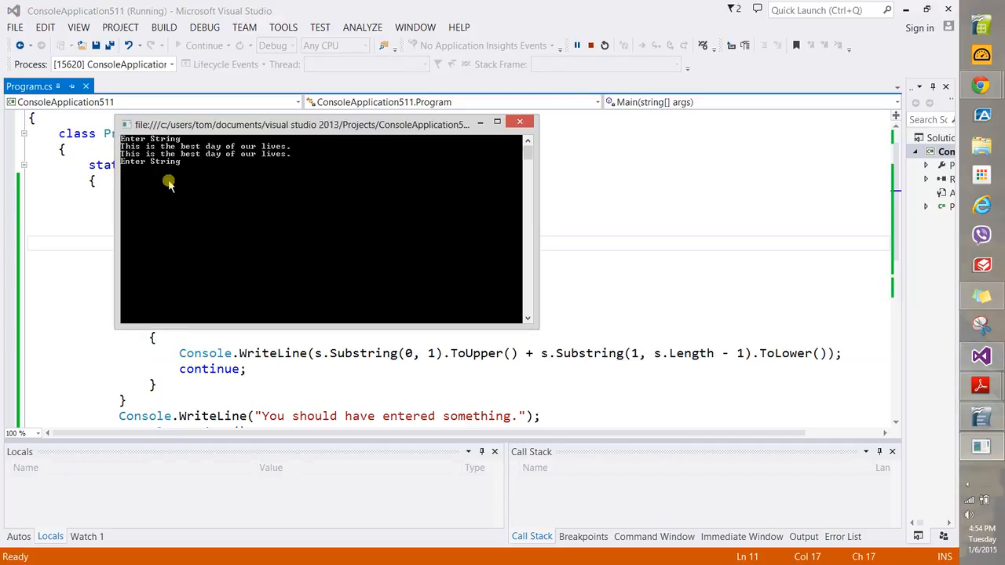
mouse_move(237, 158)
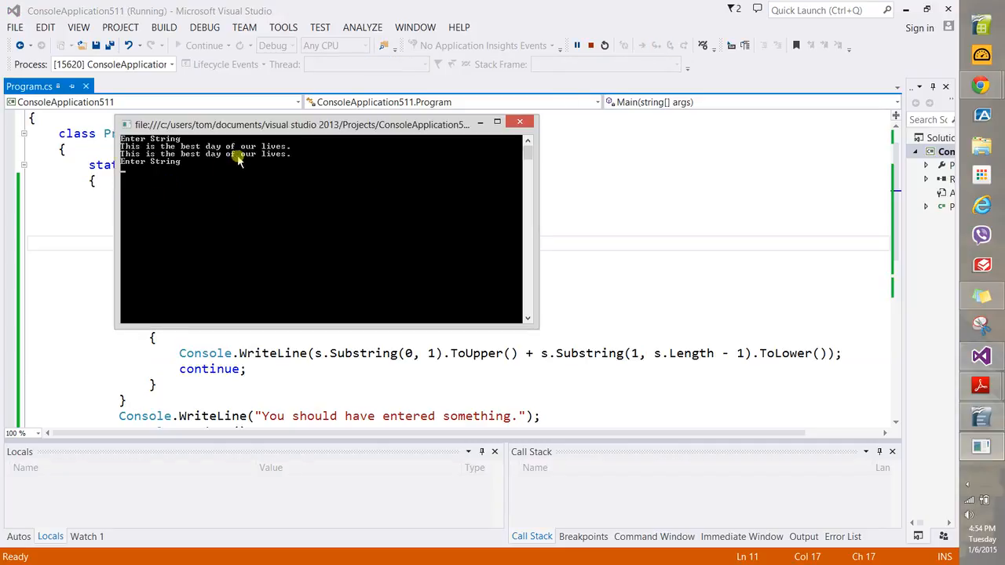
mouse_move(253, 186)
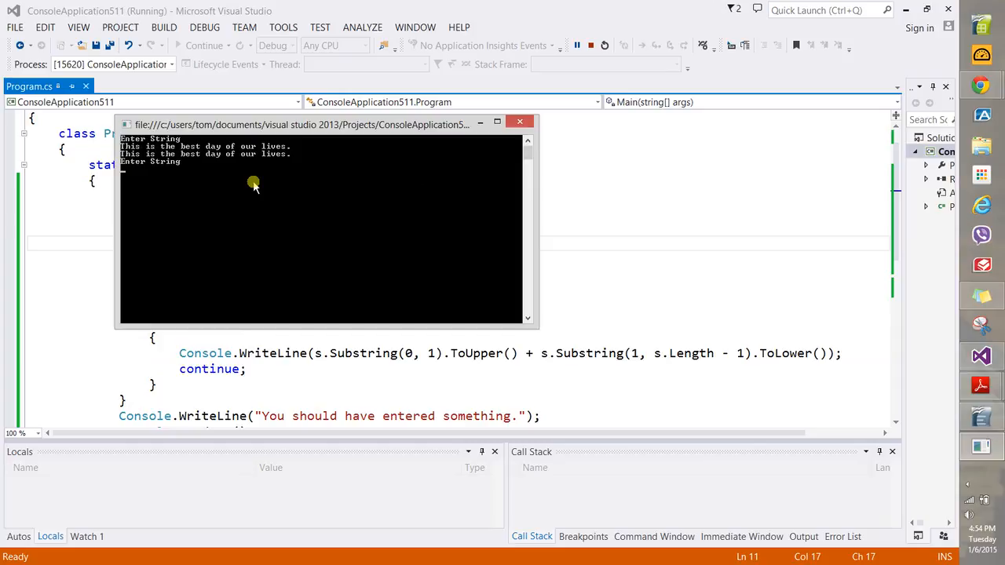
Step: Enter a mixed-case sentence and step through the length check and continue back to the prompt
text(thi)
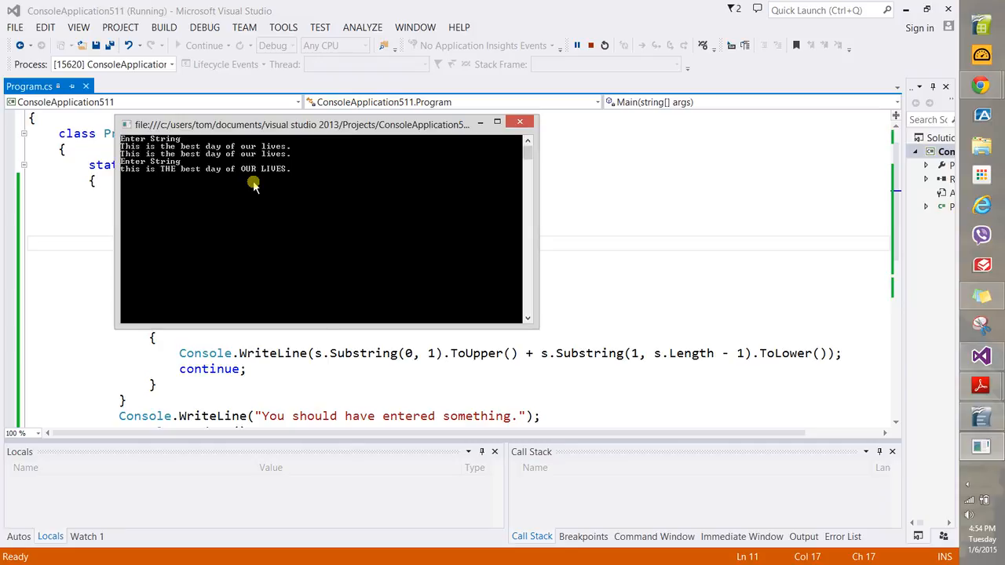
click(694, 45)
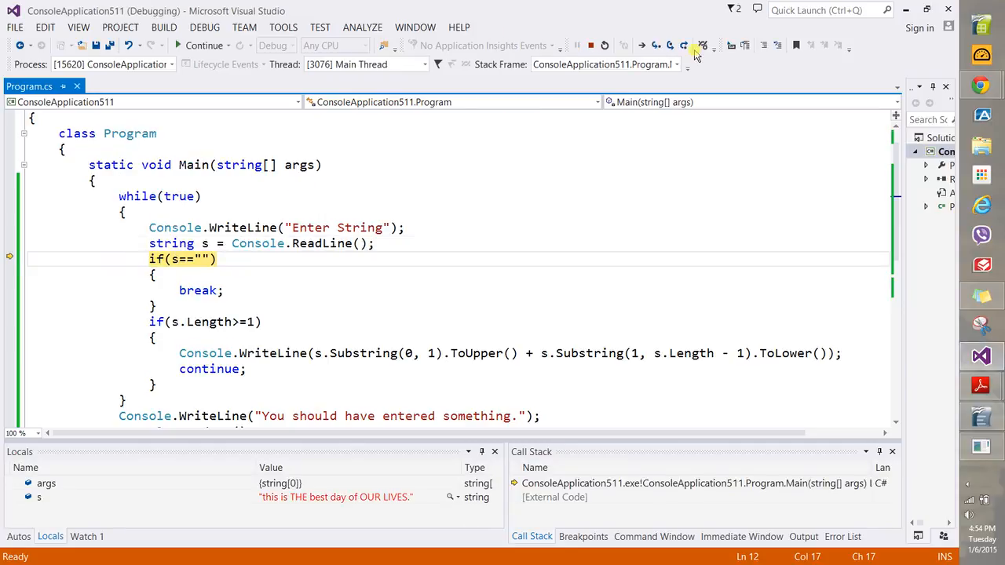
click(655, 44)
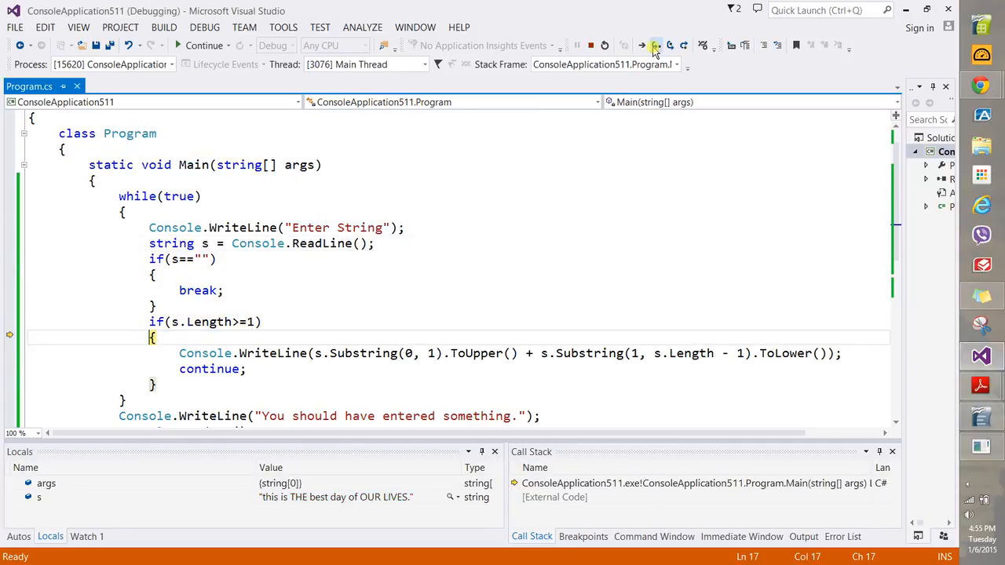
click(656, 45)
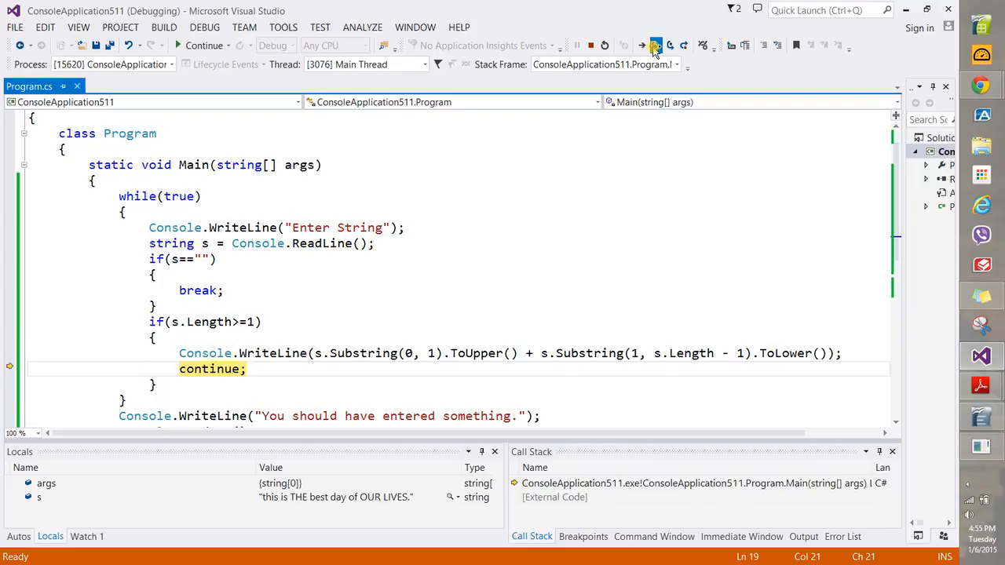
click(656, 45)
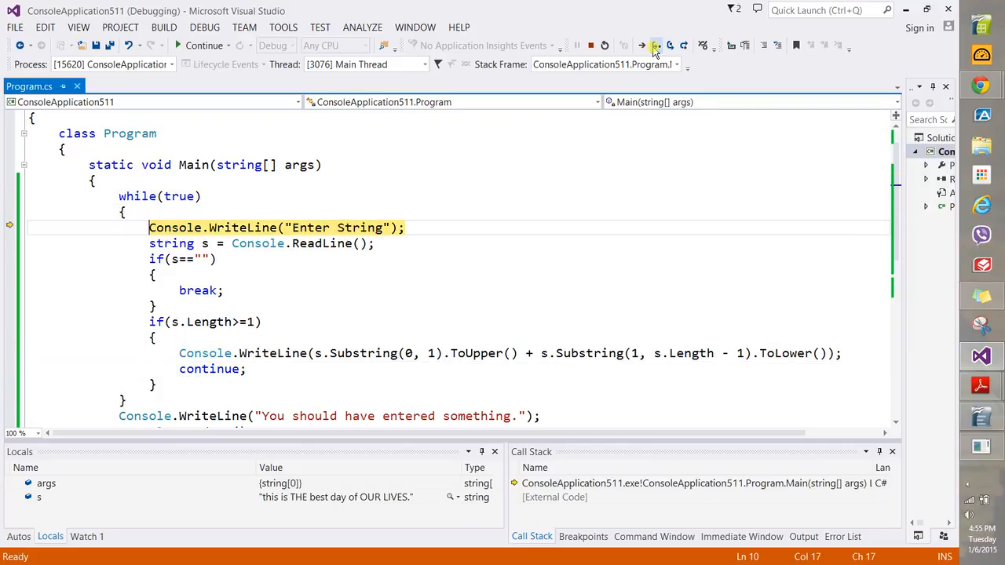
click(656, 44)
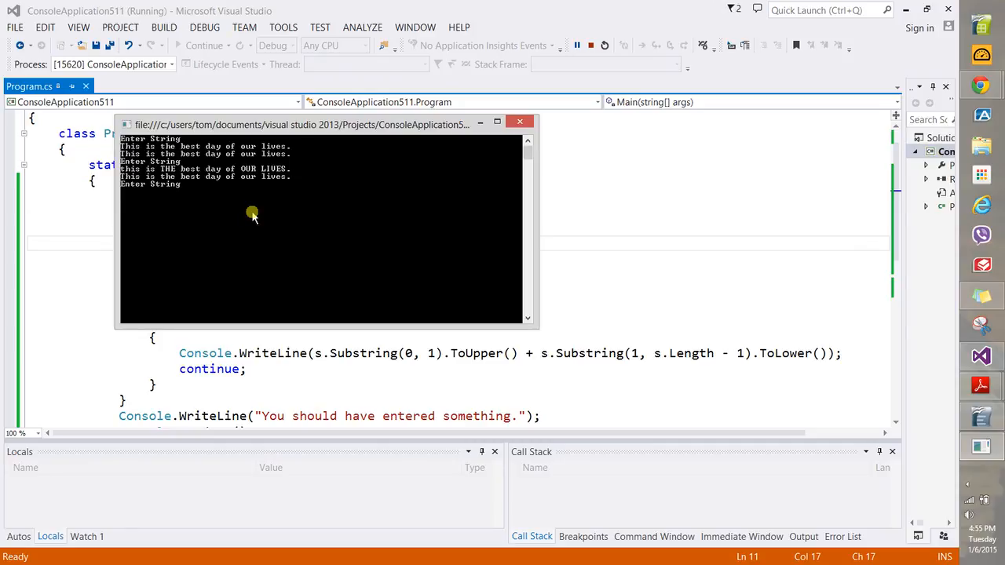
mouse_move(573, 126)
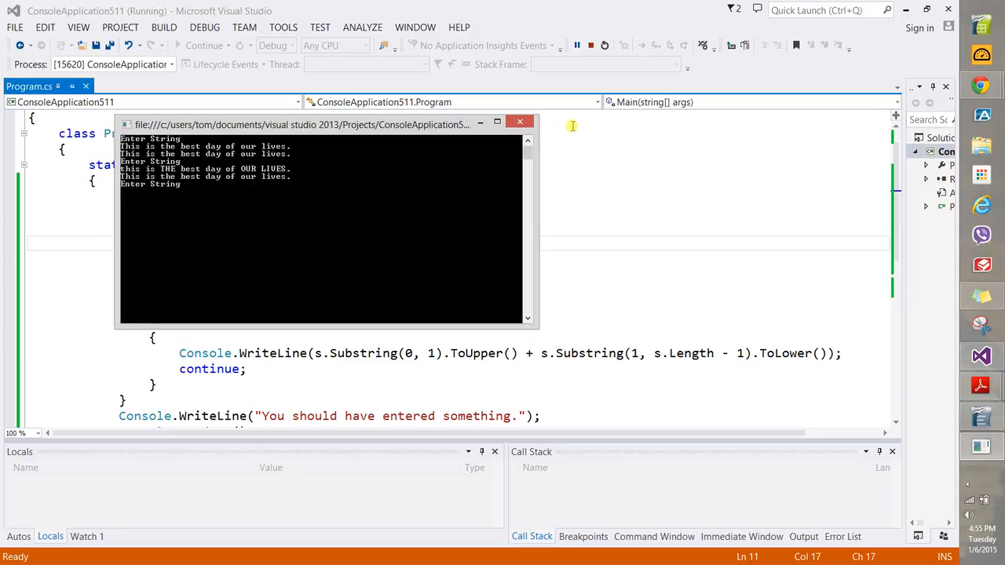
mouse_move(437, 207)
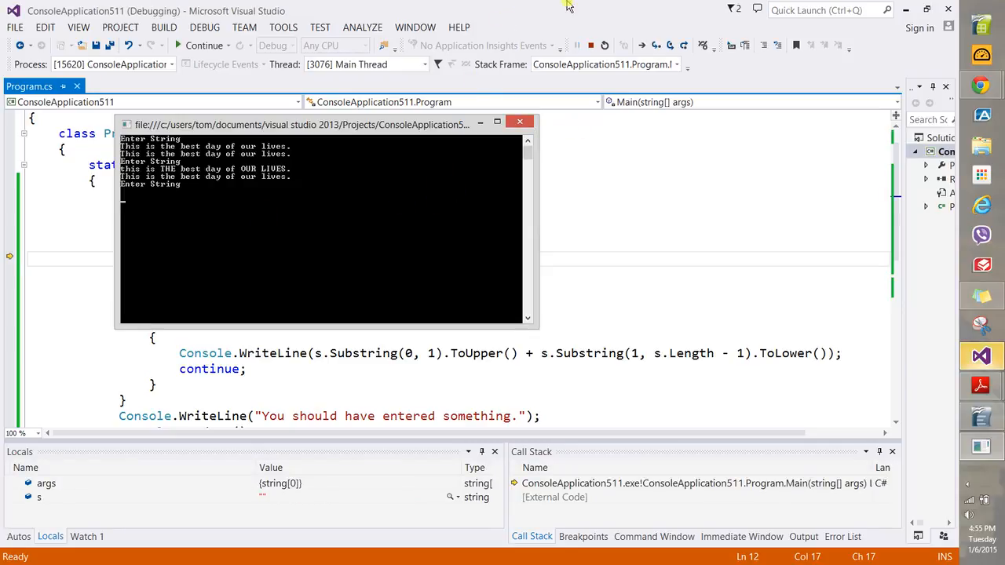
Step: Submit empty input and step through break, the closing WriteLine and ReadKey until debugging ends
click(519, 122)
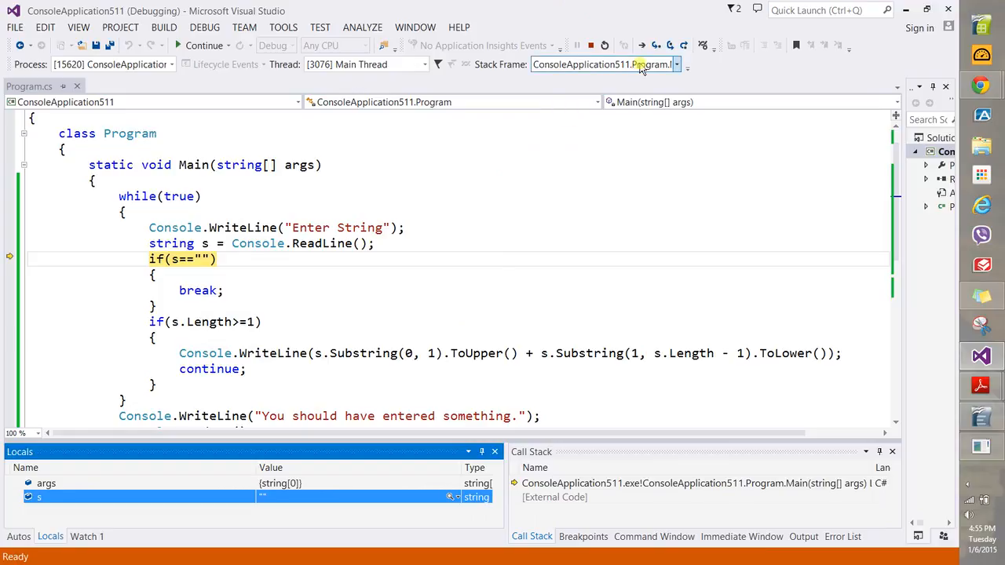
click(656, 45)
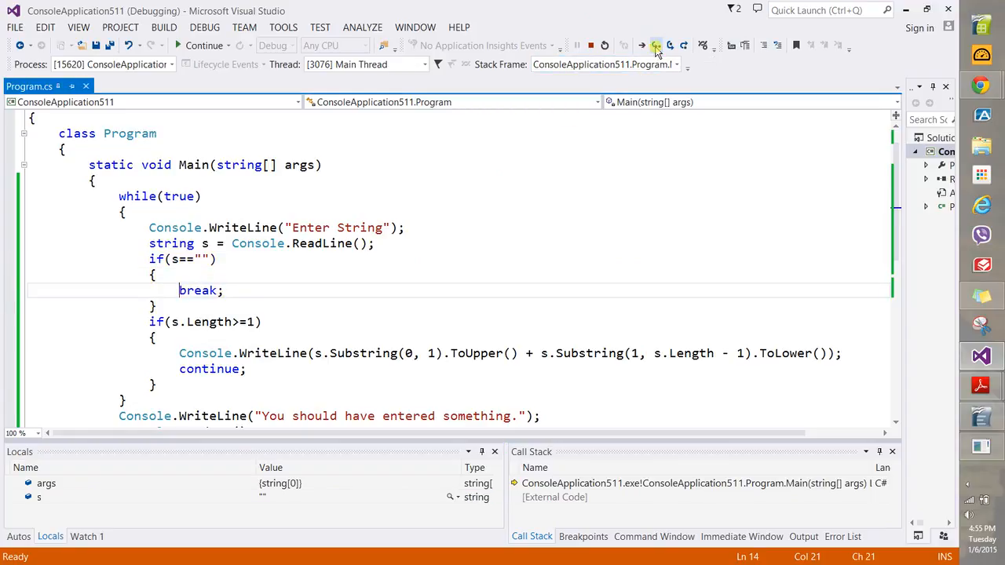
click(657, 45)
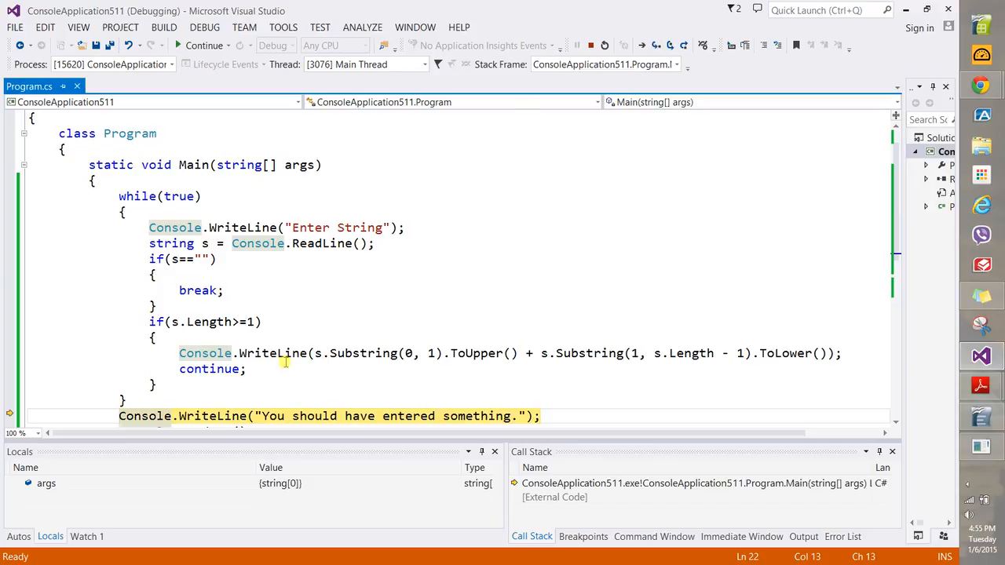
mouse_move(255, 354)
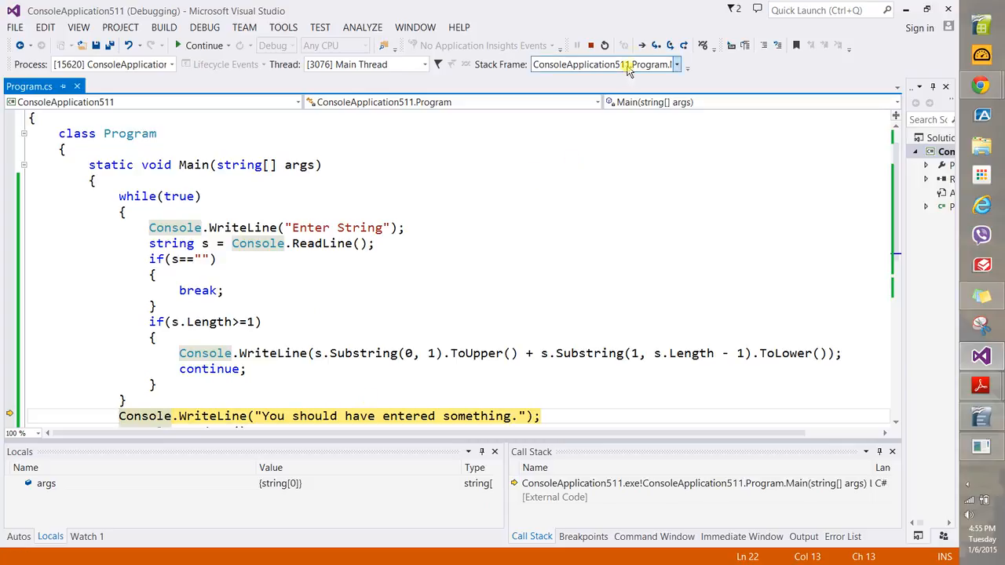
click(655, 45)
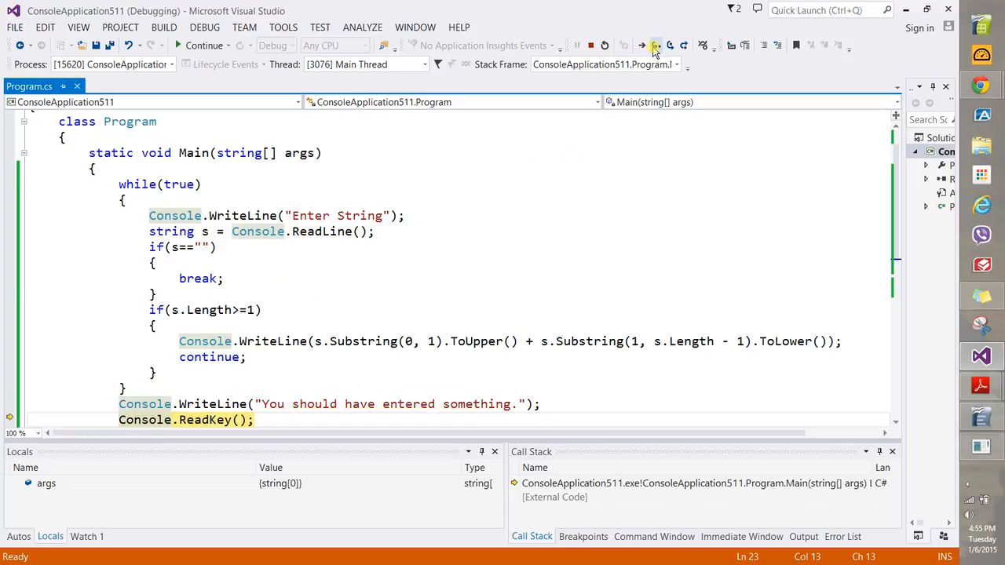
click(657, 45)
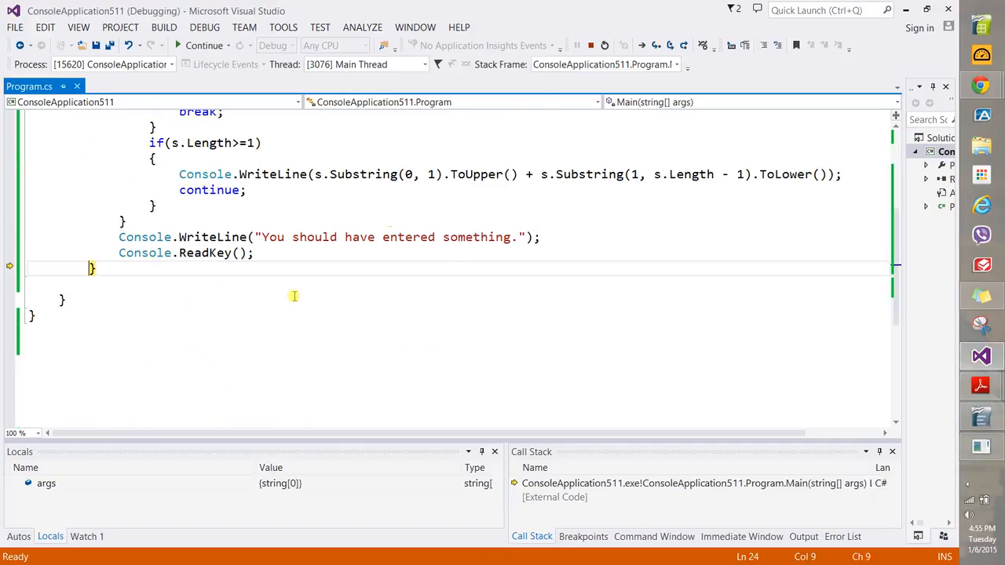
click(657, 45)
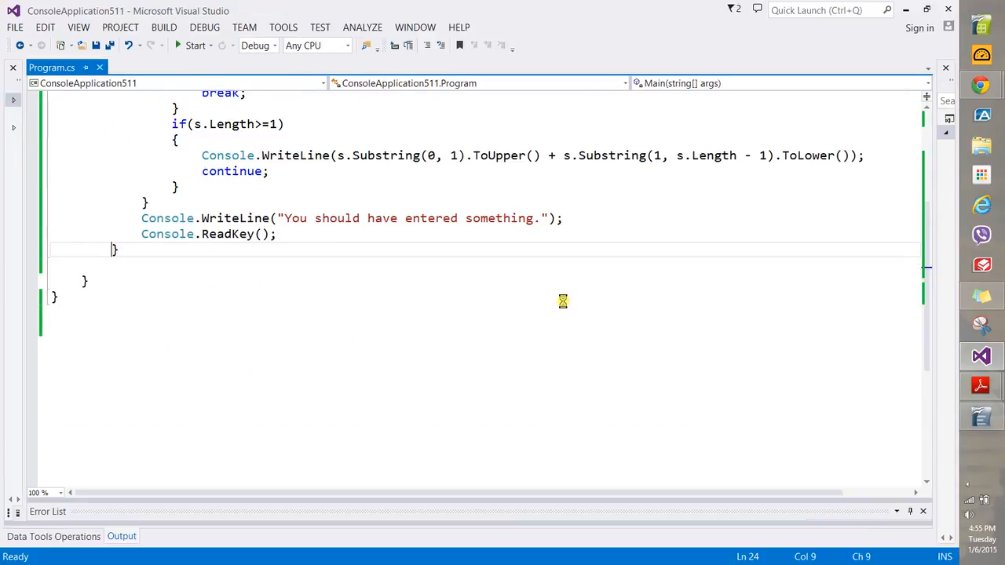
Step: Add a blank line inside the while loop after the length-check block in Program.cs
scroll(up, 3)
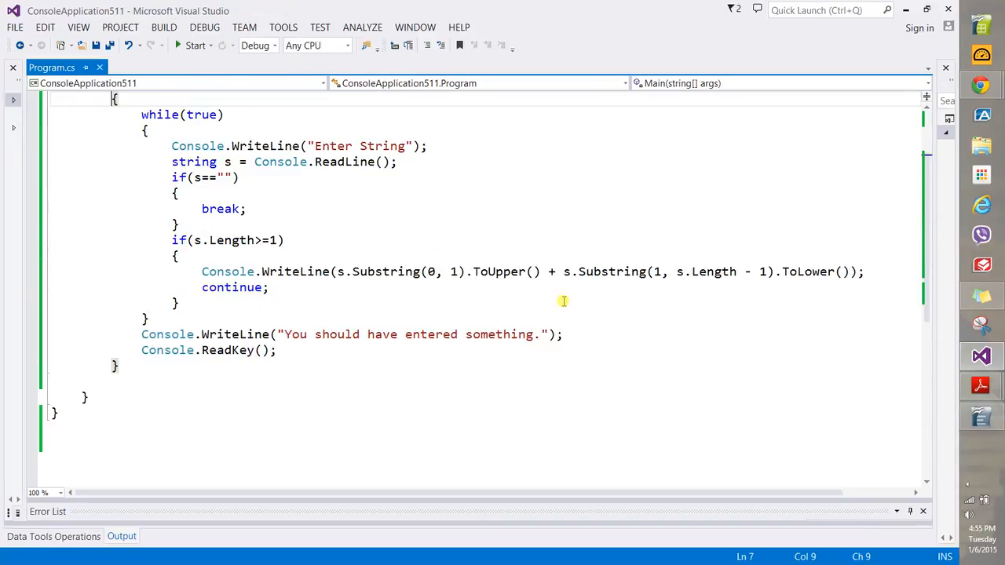
scroll(up, 3)
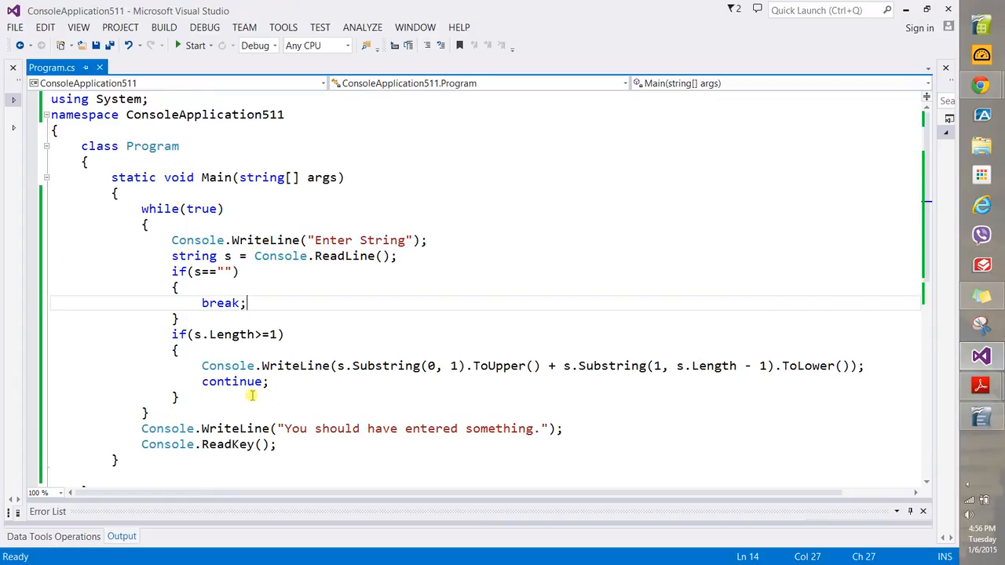
text(HJHJH)
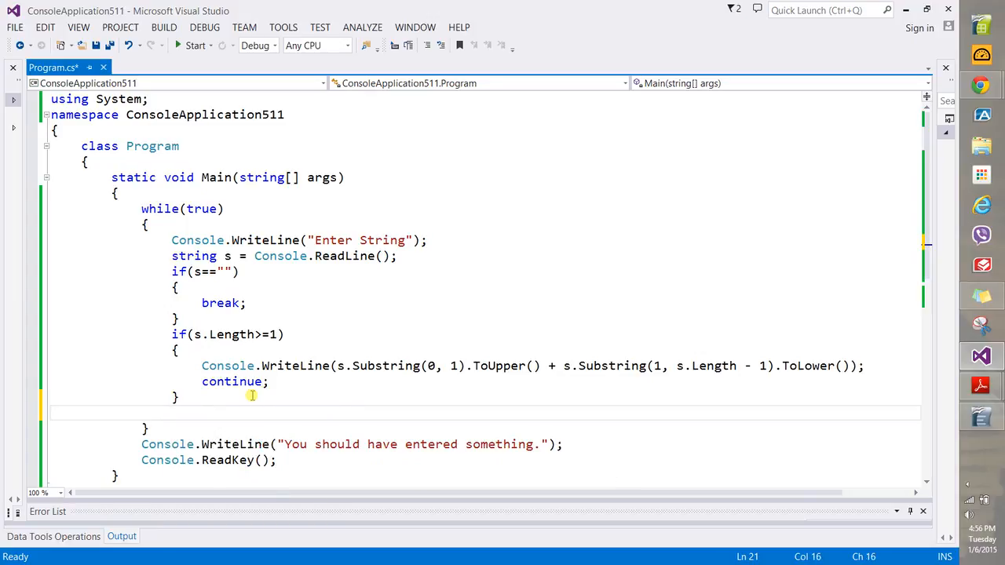
click(251, 382)
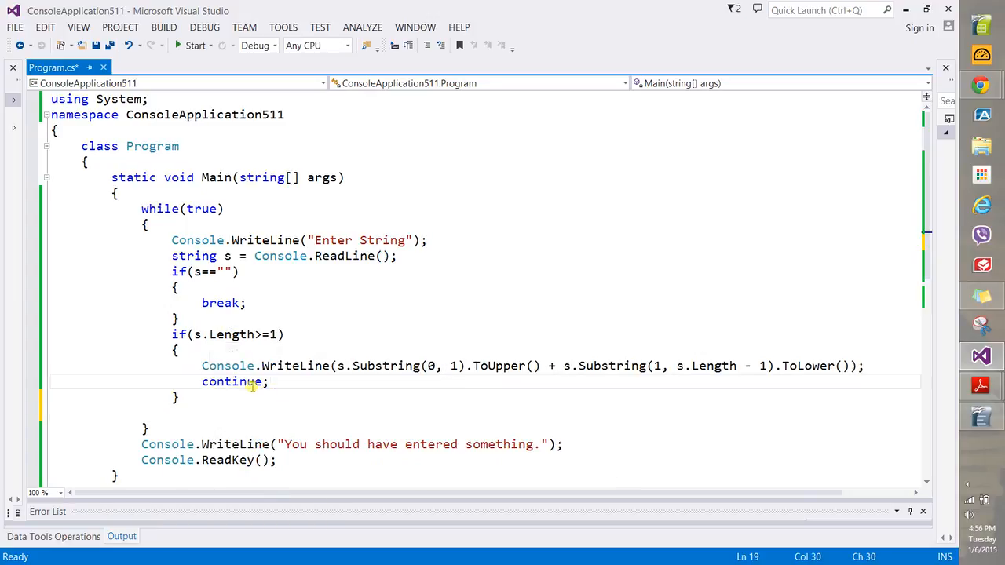